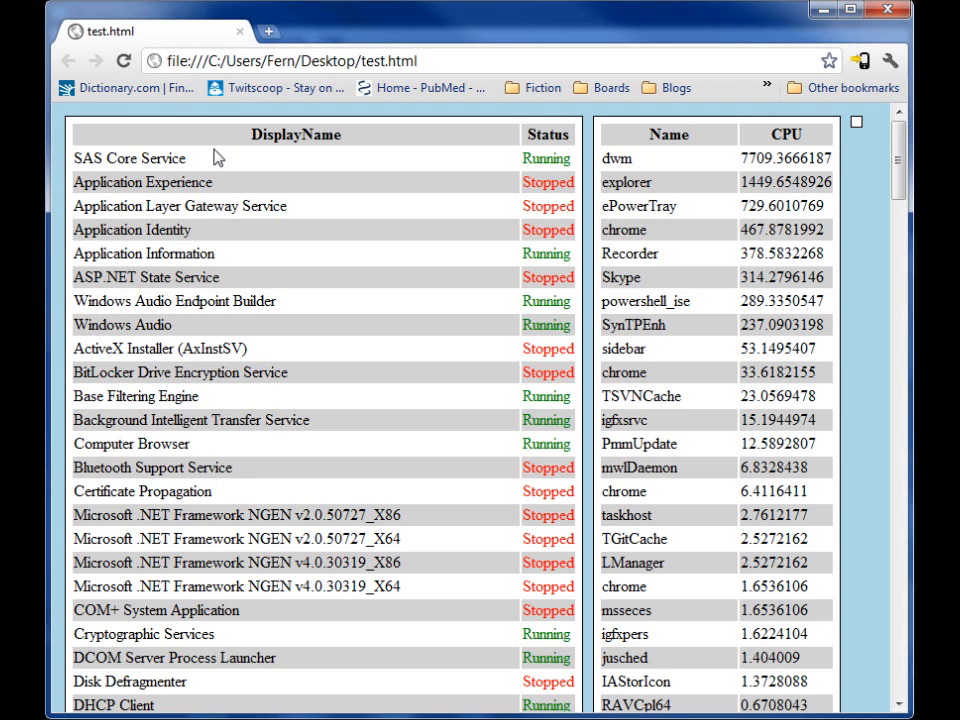
pyautogui.moveTo(240, 160)
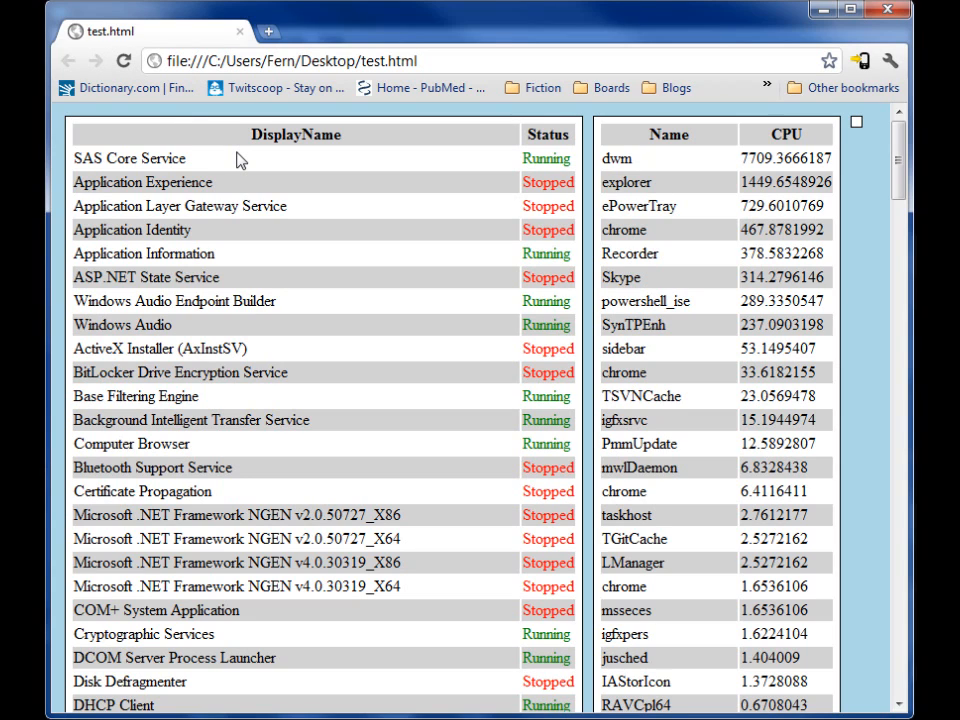
# Highlight the $Services variable on line 3 of the script
pyautogui.moveTo(240, 158); pyautogui.dragTo(424, 324)
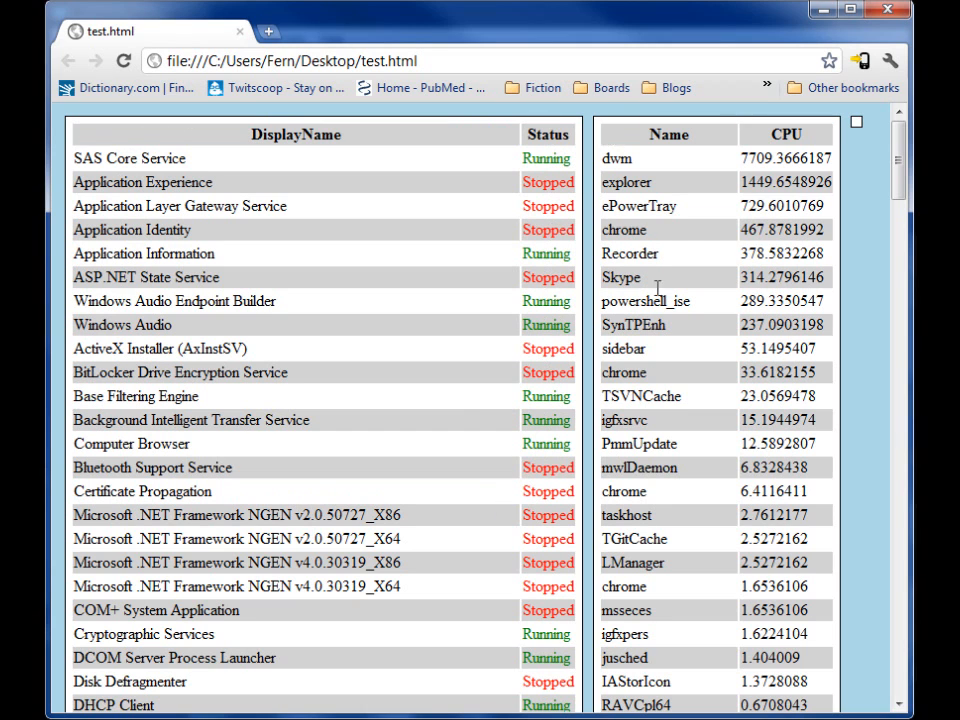
pyautogui.moveTo(428, 332)
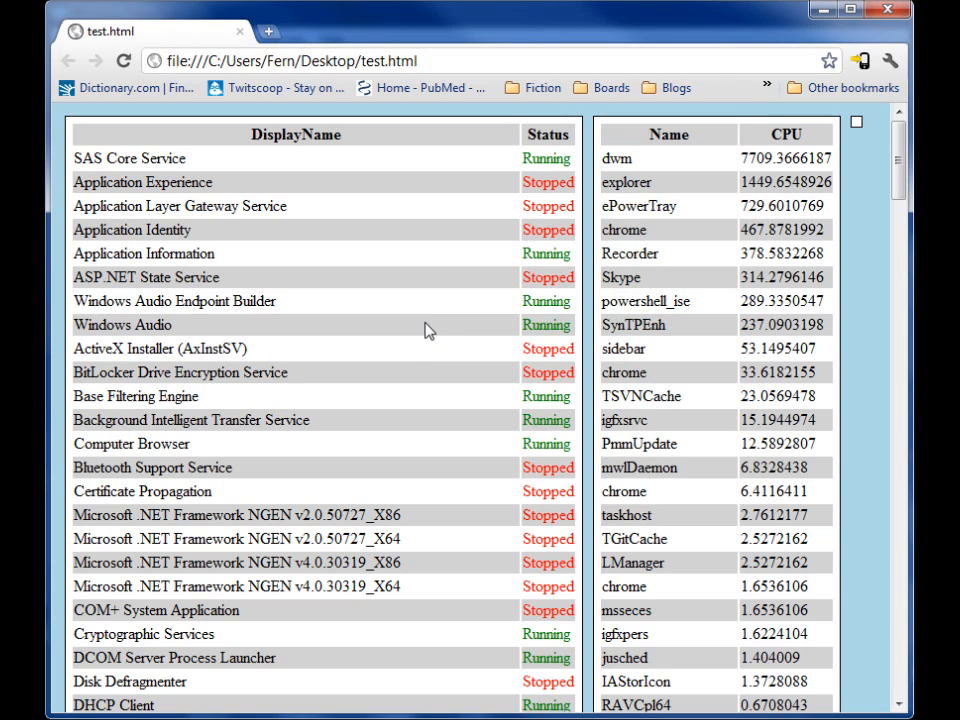
pyautogui.moveTo(500, 270)
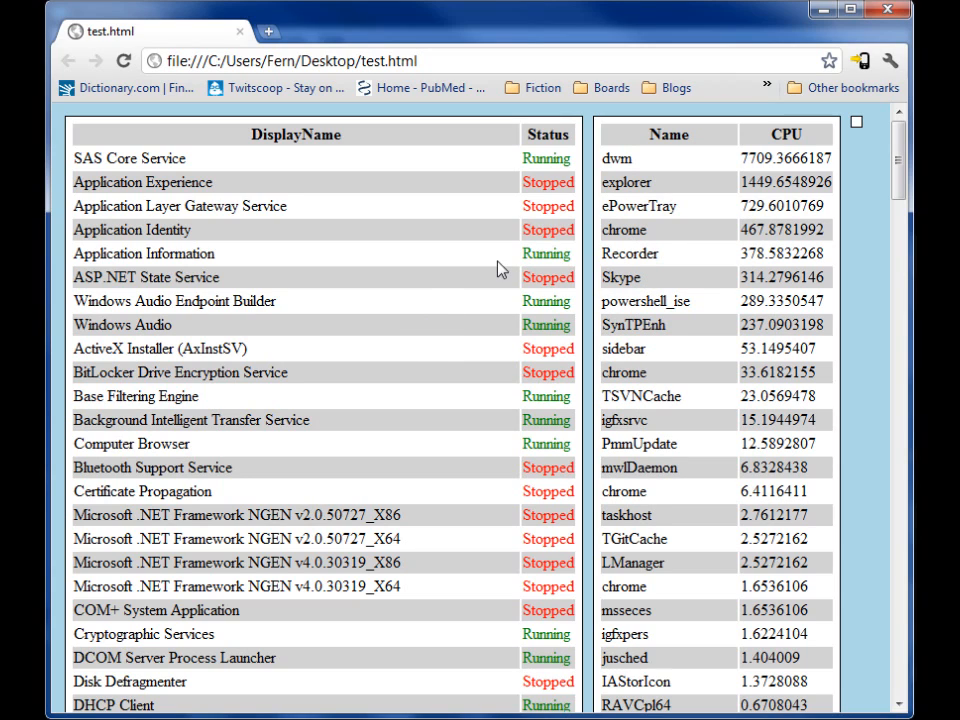
pyautogui.moveTo(858, 276)
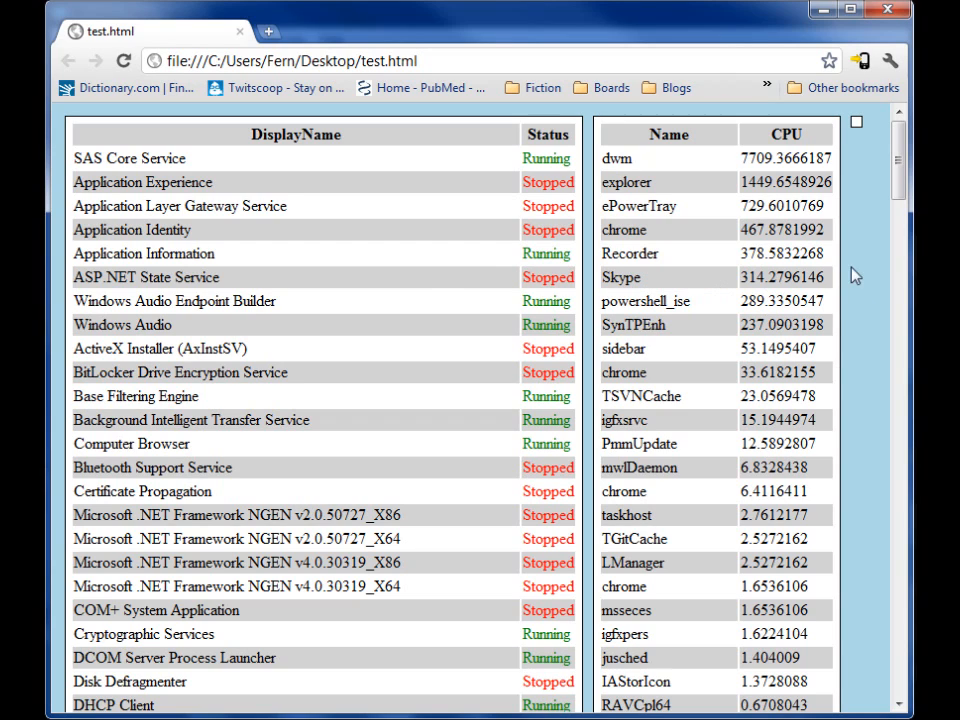
pyautogui.moveTo(876, 276)
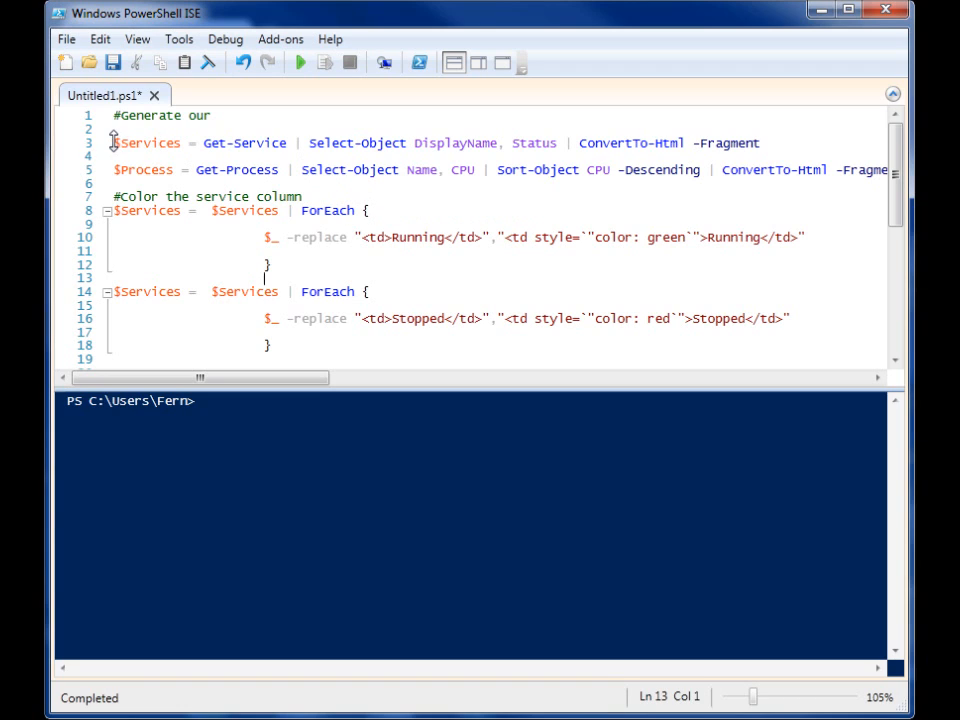
pyautogui.doubleClick(148, 142)
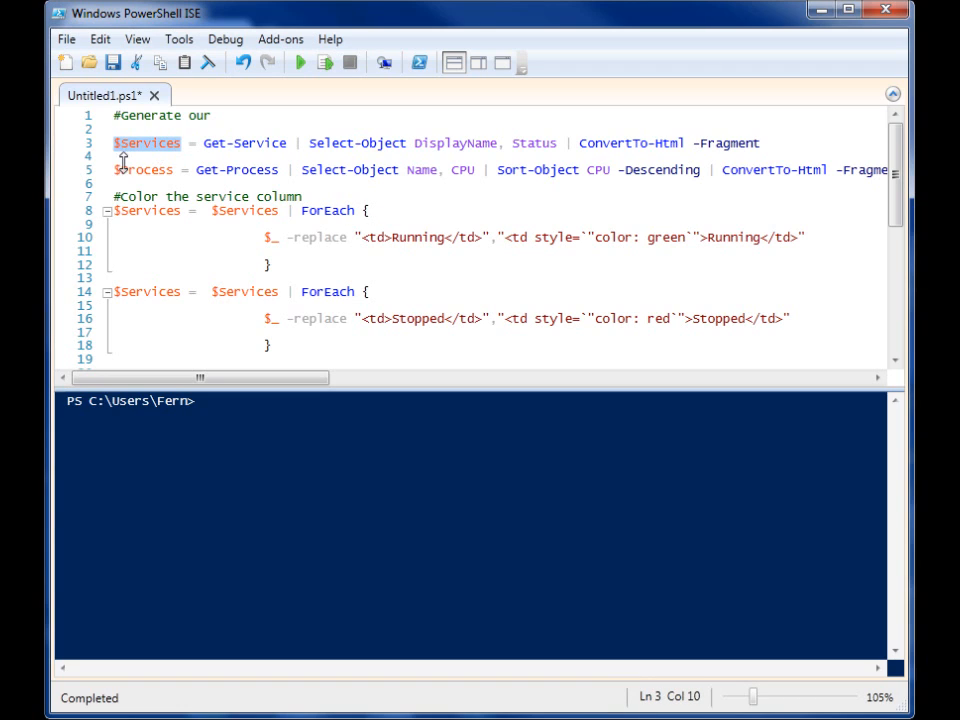
pyautogui.click(116, 168)
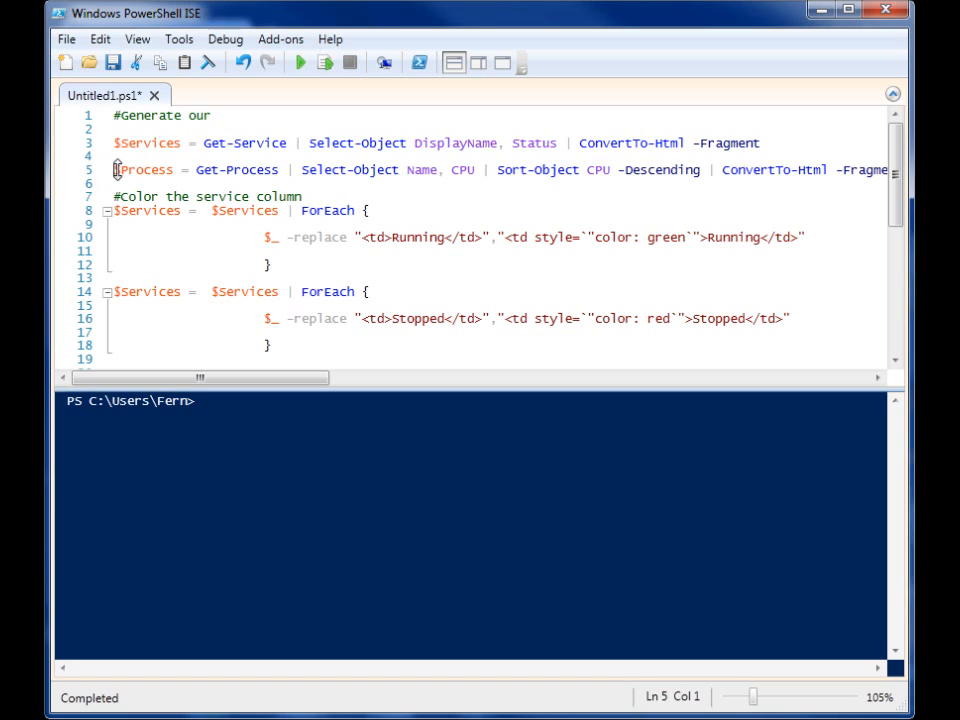
pyautogui.doubleClick(142, 168)
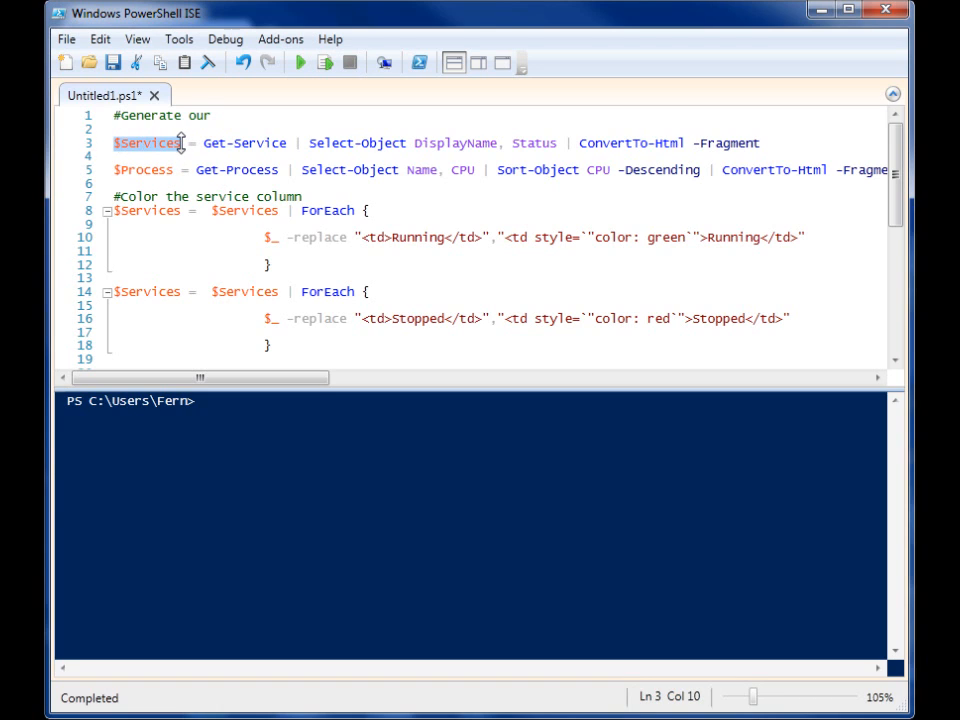
pyautogui.moveTo(324, 144)
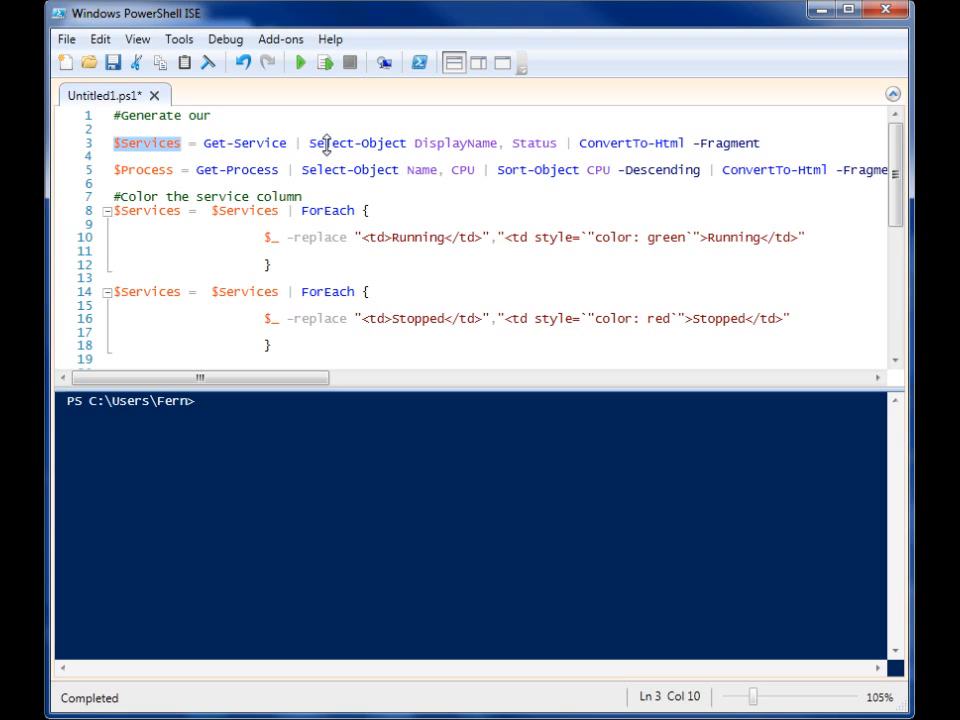
pyautogui.moveTo(412, 142)
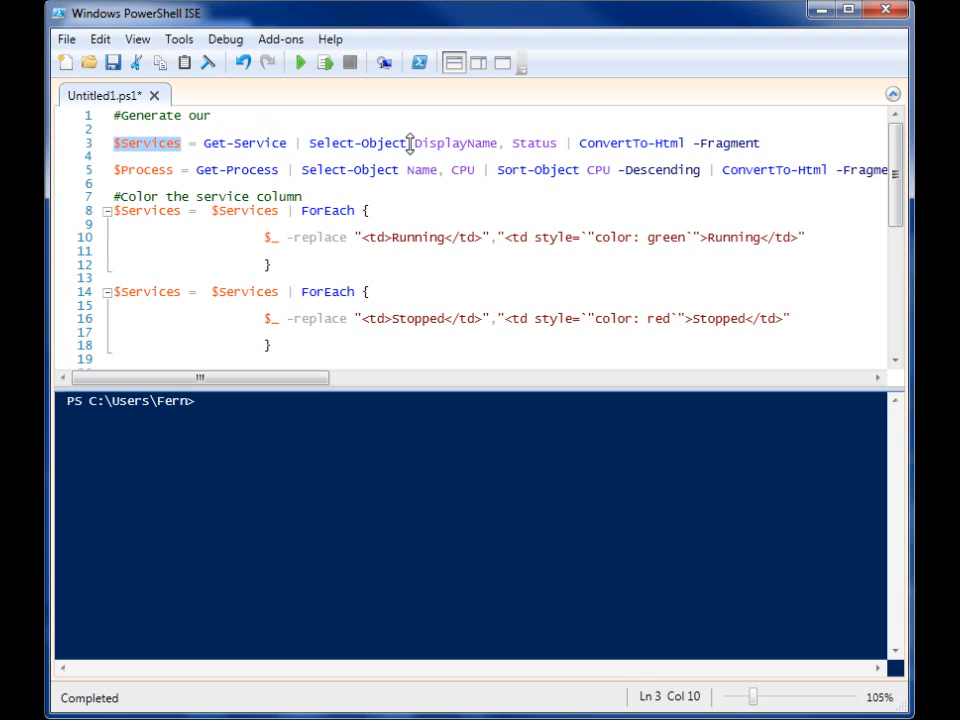
pyautogui.moveTo(588, 142)
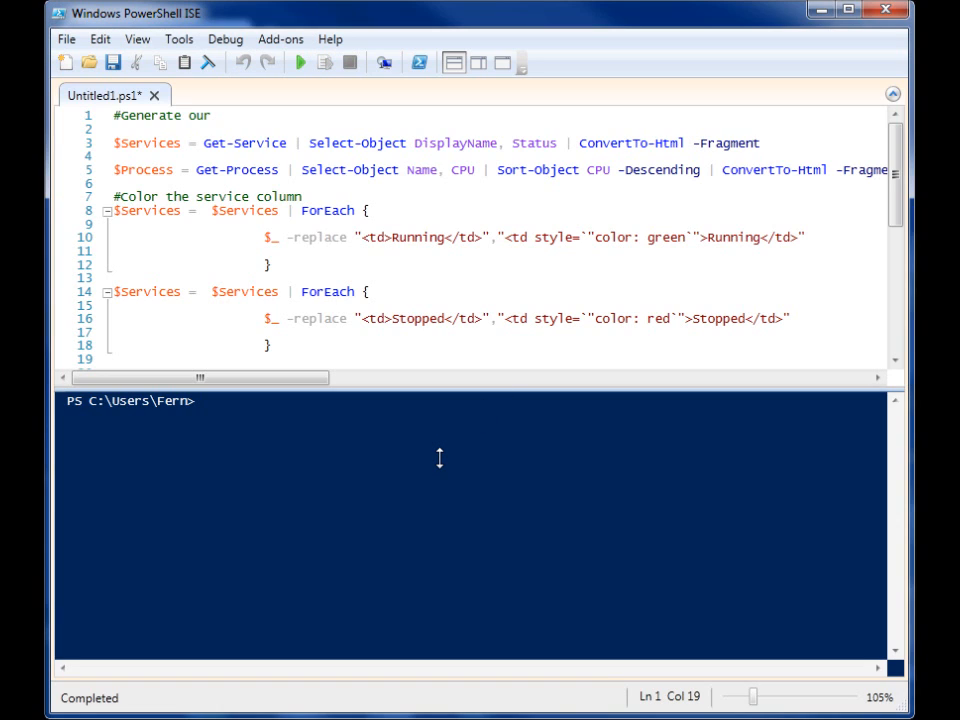
# Echo $services in the console to show its HTML rows, noting the -Fragment parameter
pyautogui.write('$ser')
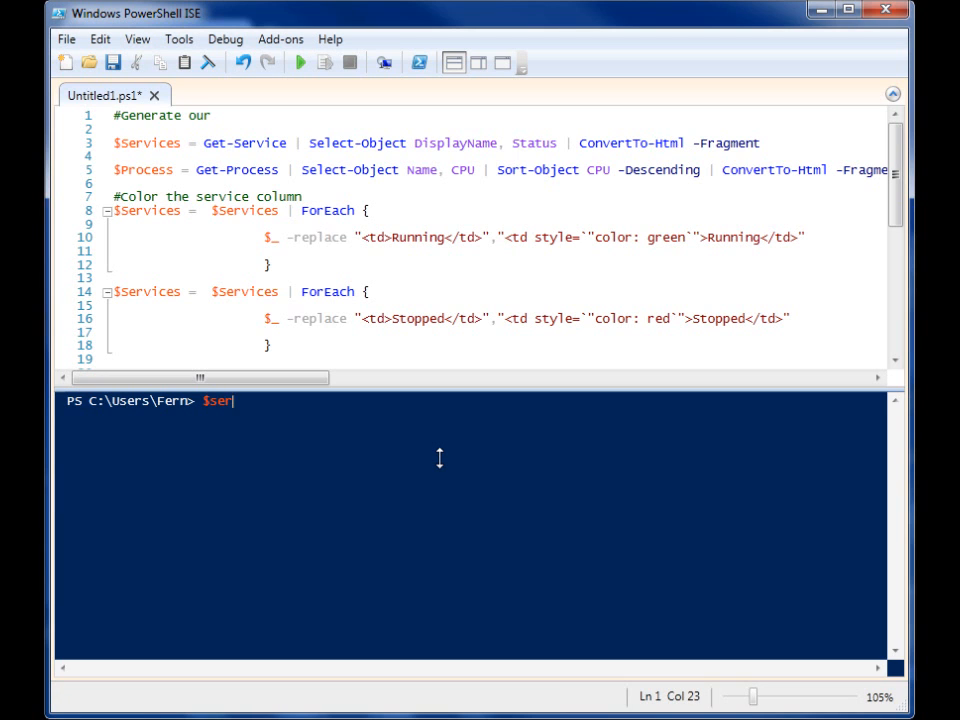
pyautogui.write('vices')
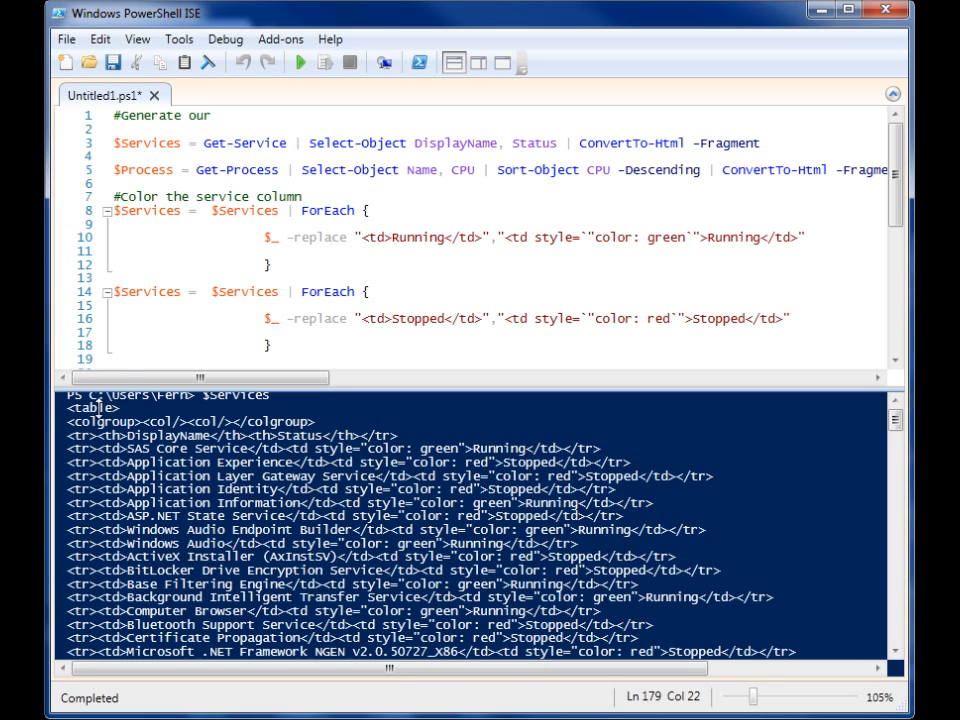
pyautogui.moveTo(132, 160)
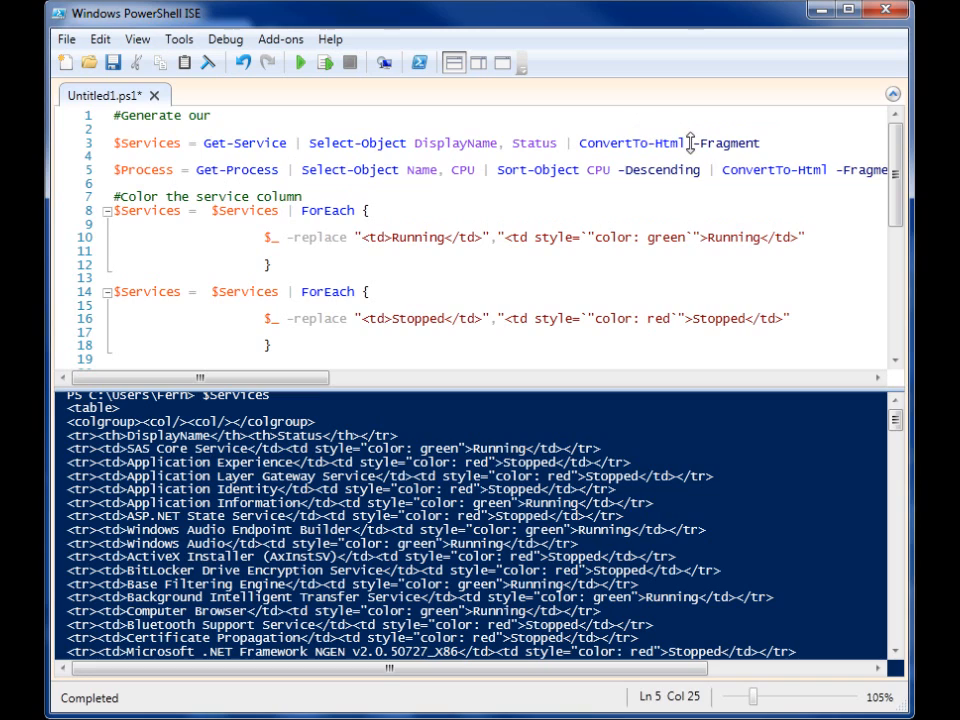
pyautogui.moveTo(700, 142); pyautogui.dragTo(760, 142)
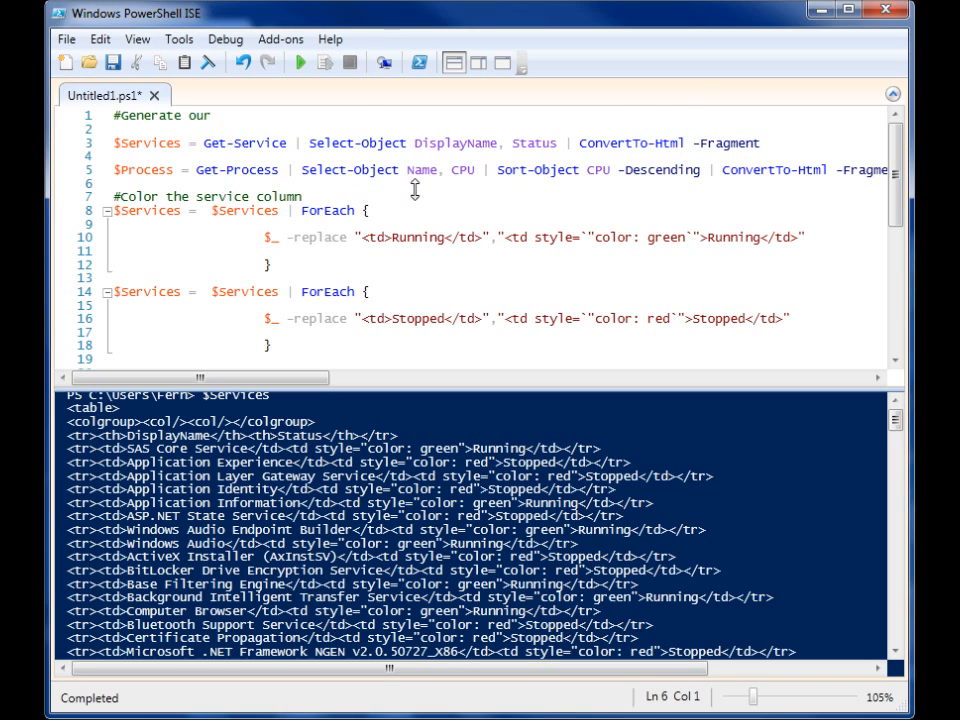
pyautogui.scroll(-3)
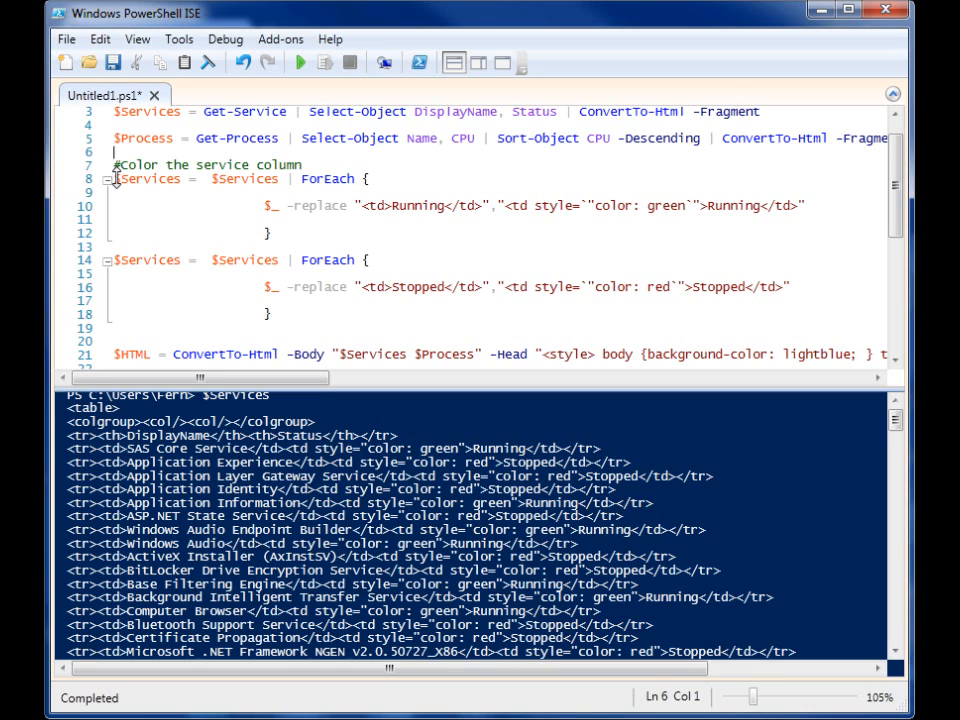
pyautogui.moveTo(150, 164)
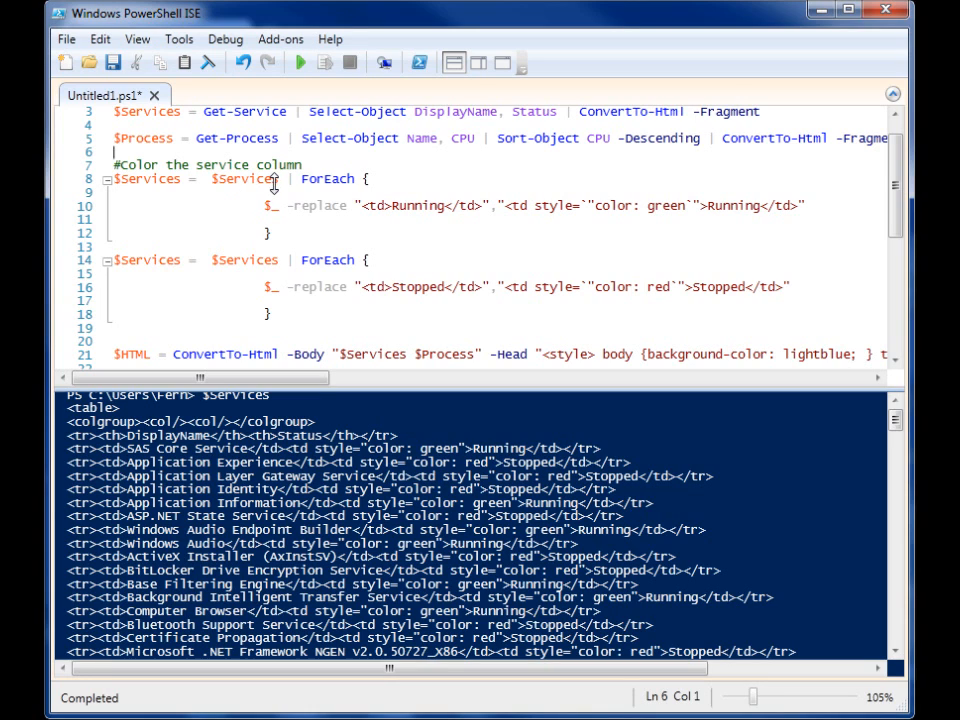
pyautogui.moveTo(130, 184)
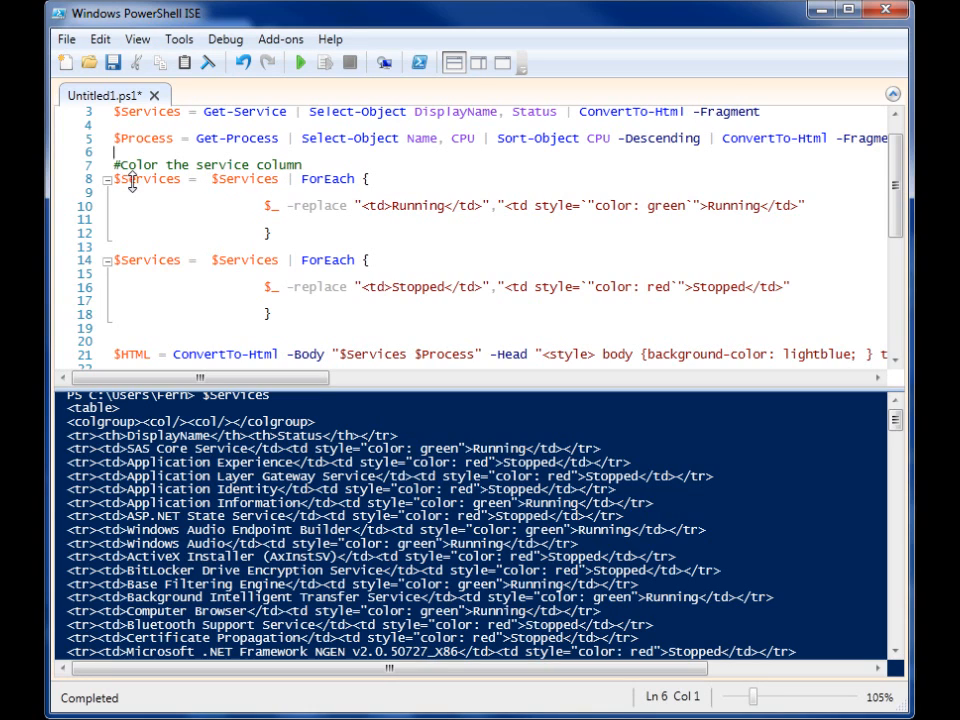
pyautogui.doubleClick(244, 178)
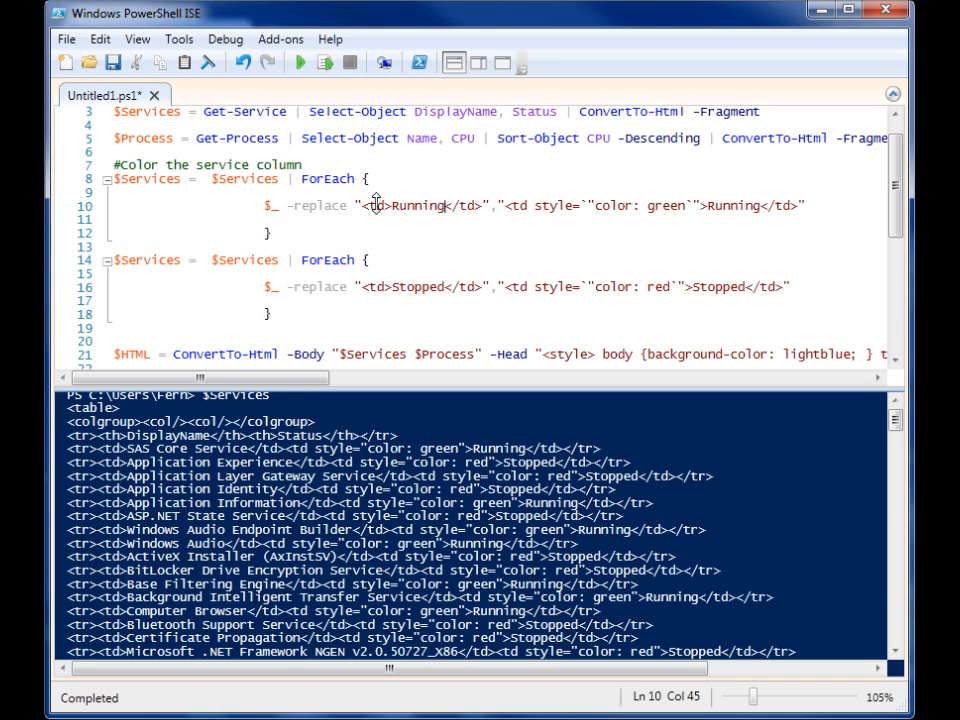
pyautogui.moveTo(362, 204); pyautogui.dragTo(480, 204)
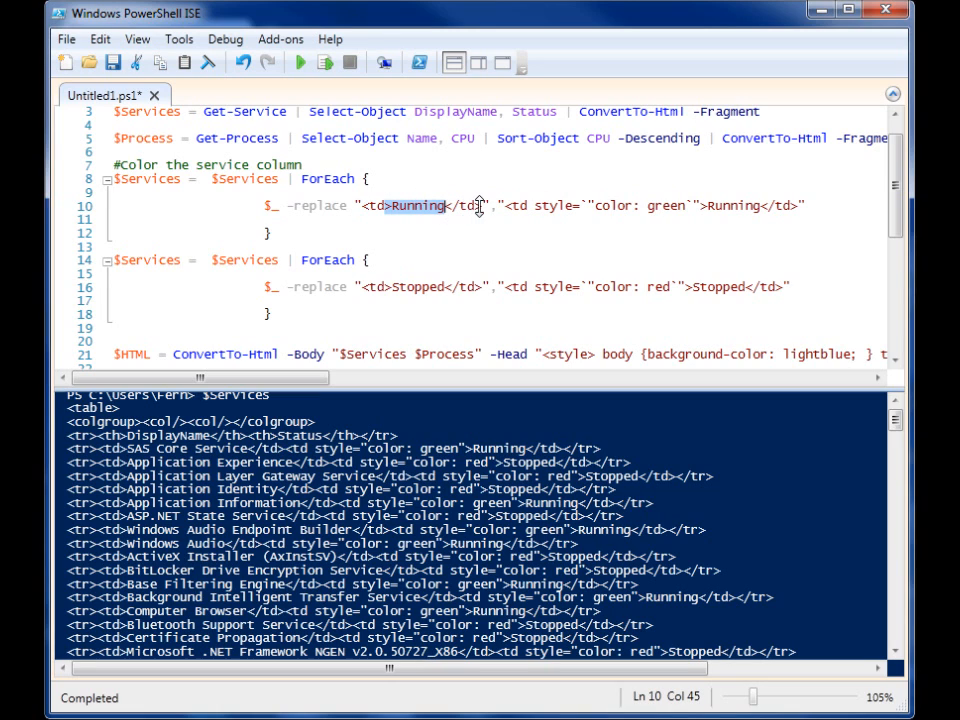
pyautogui.click(504, 204)
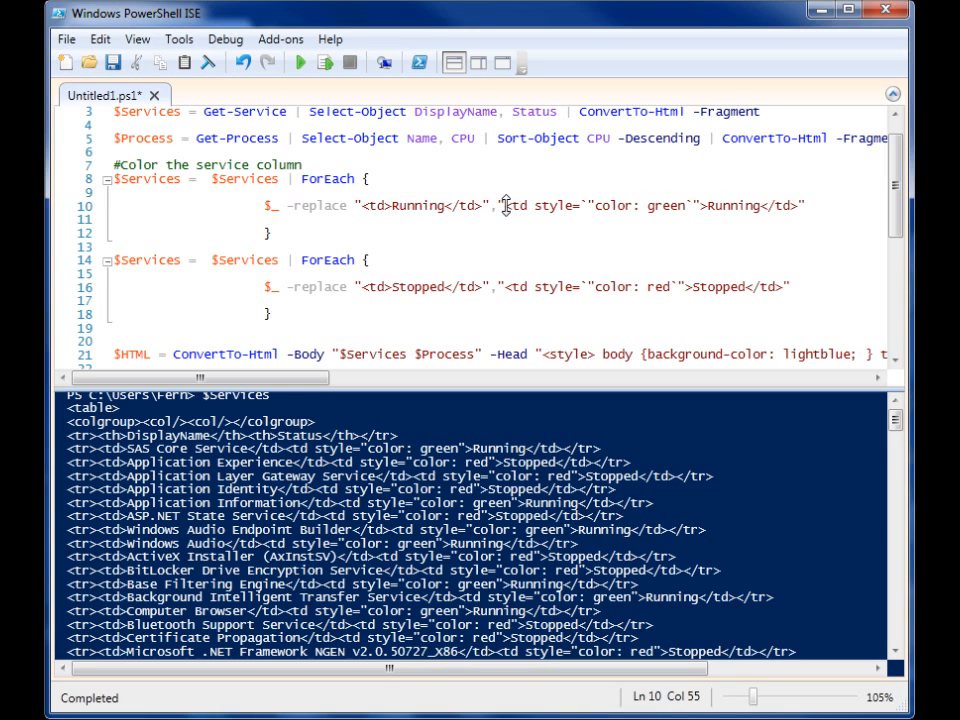
pyautogui.moveTo(504, 204); pyautogui.dragTo(596, 204)
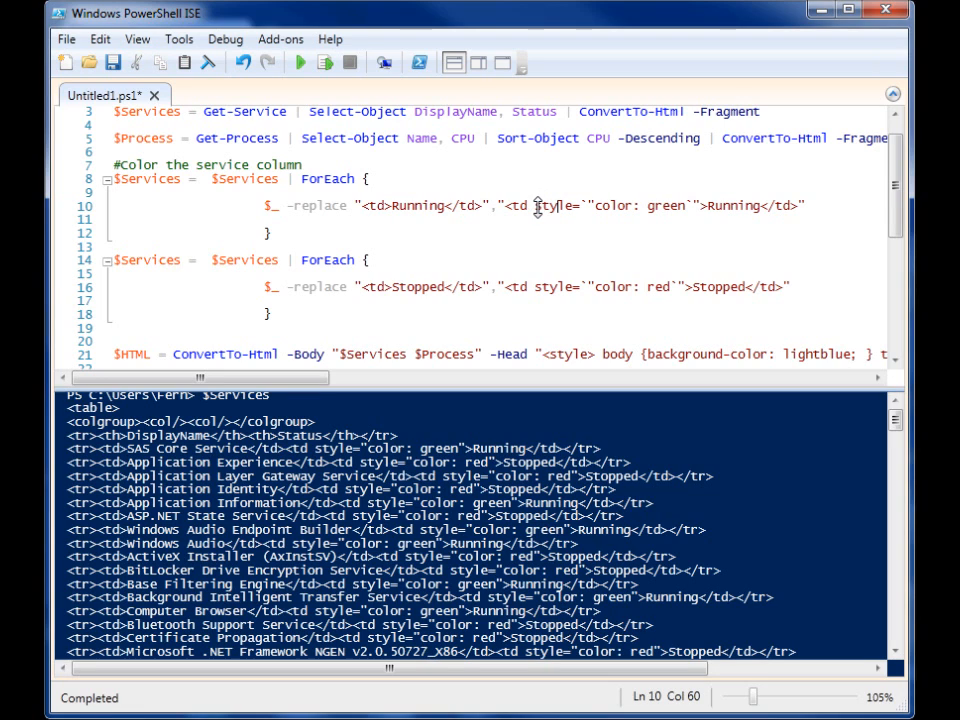
pyautogui.moveTo(534, 204); pyautogui.dragTo(634, 204)
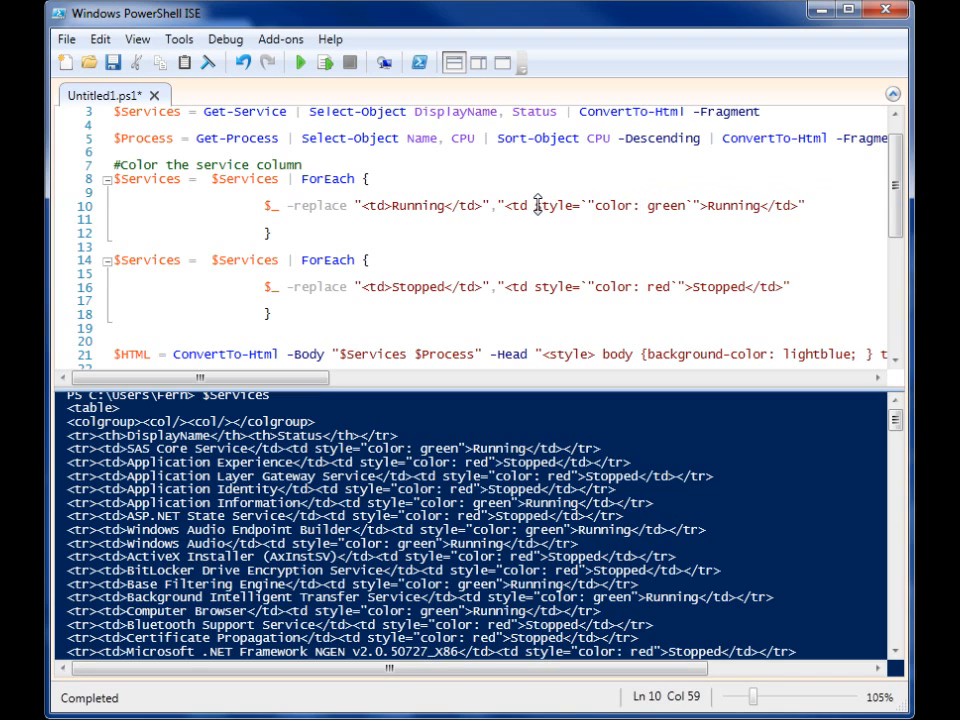
pyautogui.moveTo(534, 204); pyautogui.dragTo(696, 204)
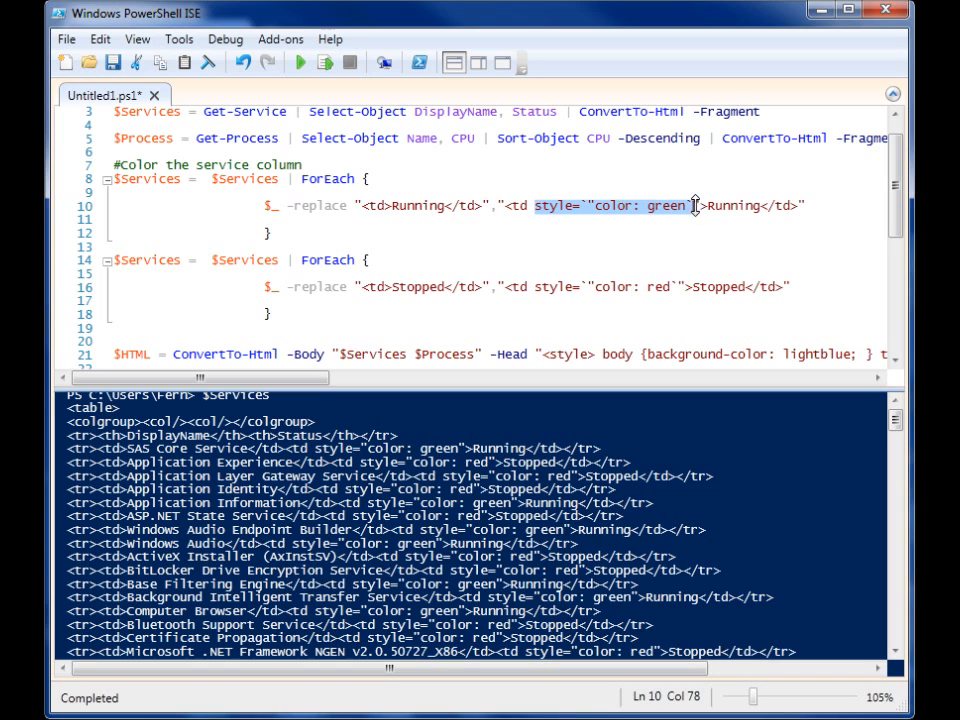
pyautogui.click(588, 204)
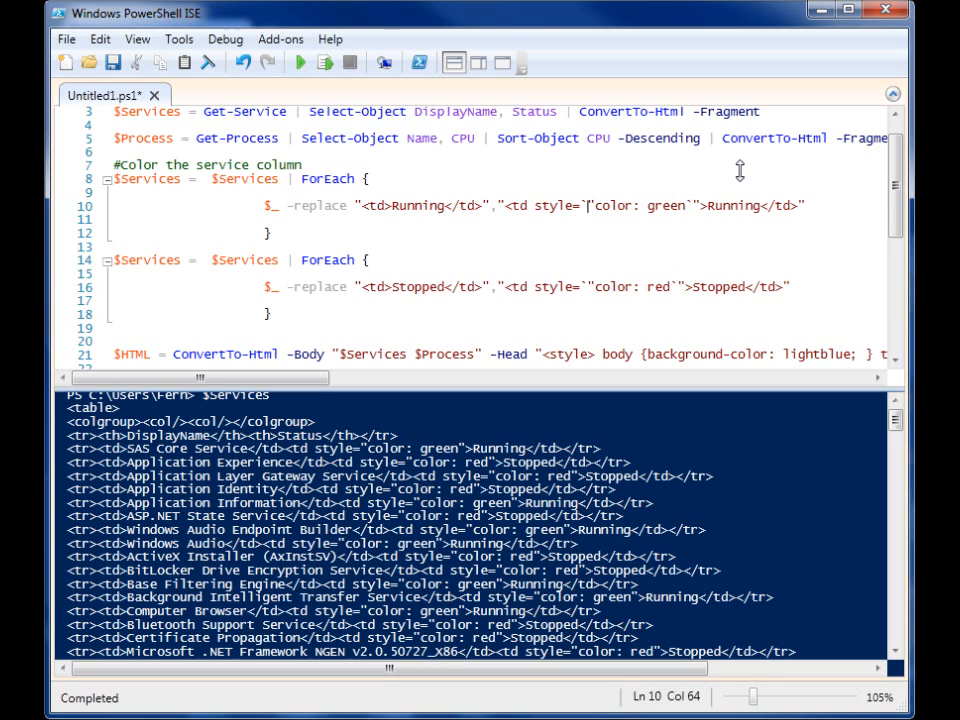
pyautogui.moveTo(748, 168)
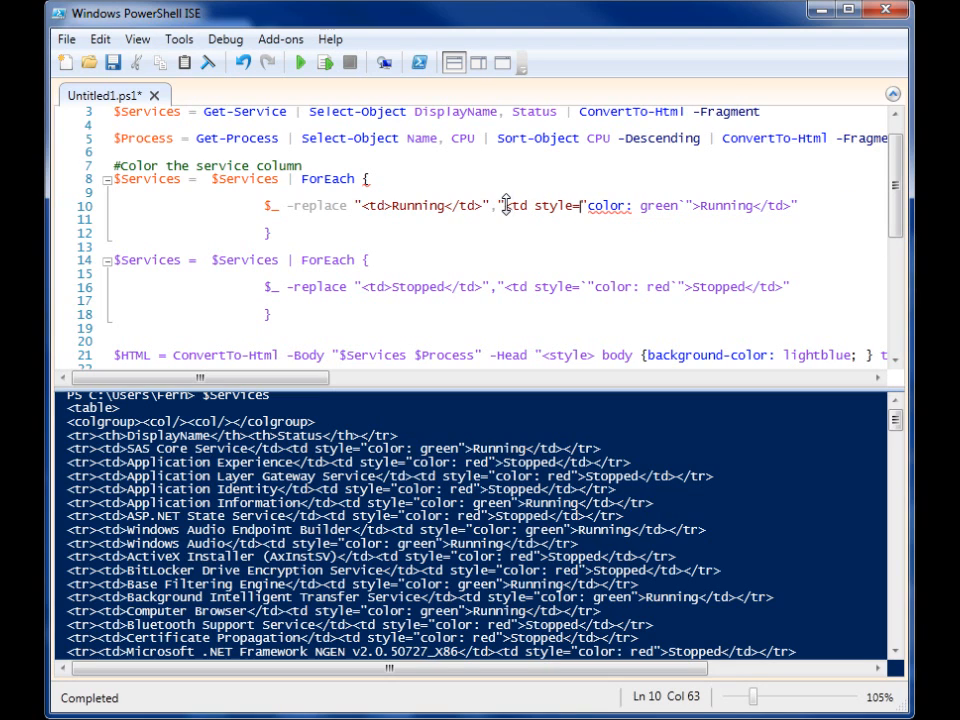
pyautogui.moveTo(416, 210)
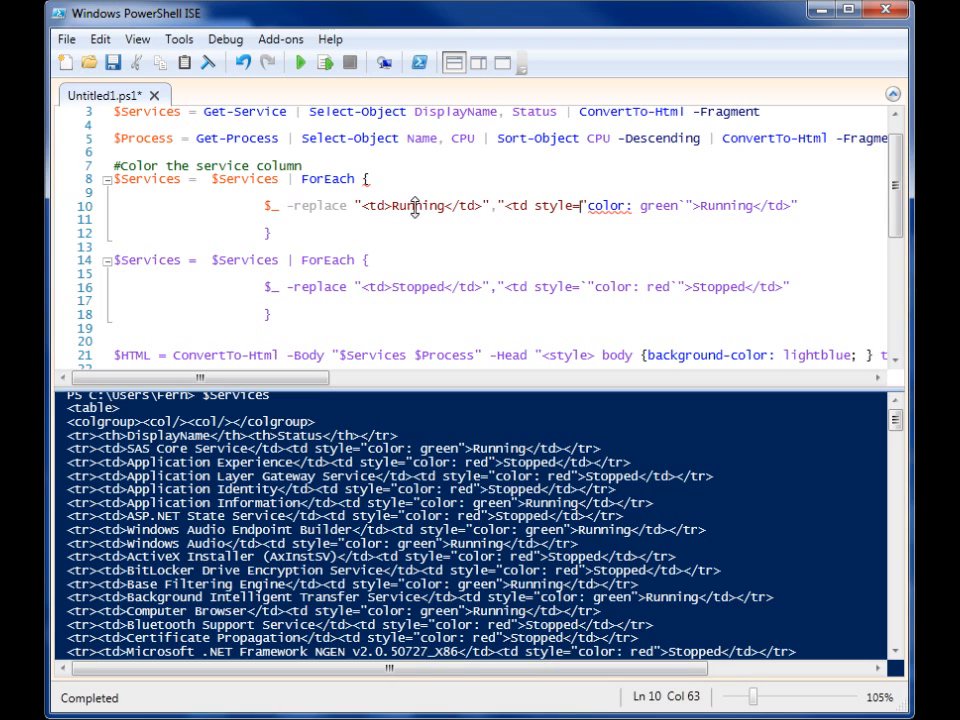
pyautogui.moveTo(506, 204)
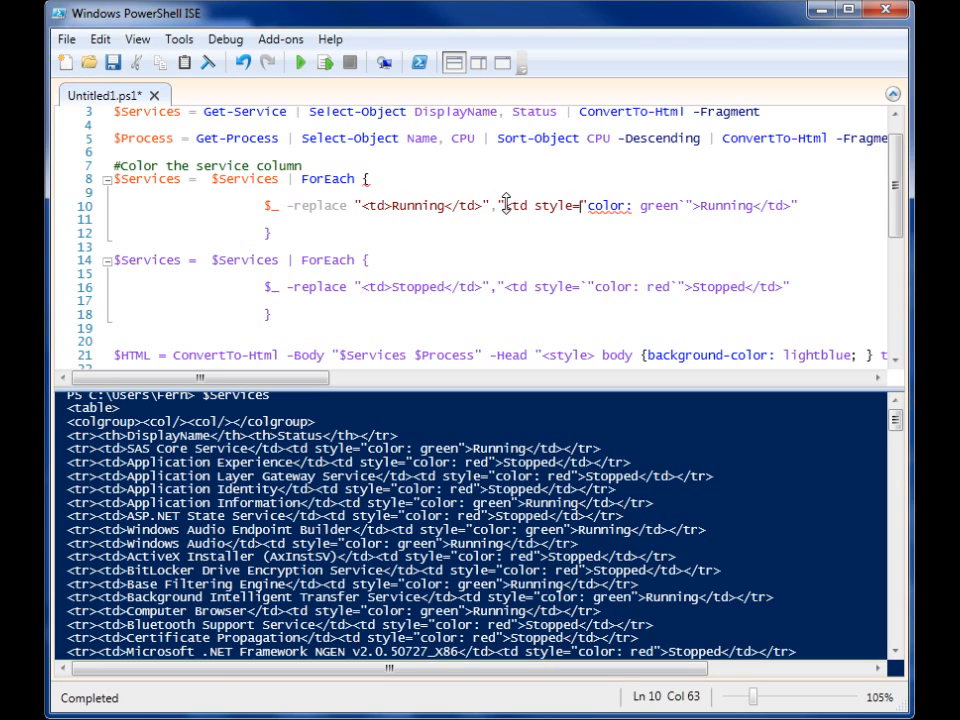
pyautogui.moveTo(662, 204)
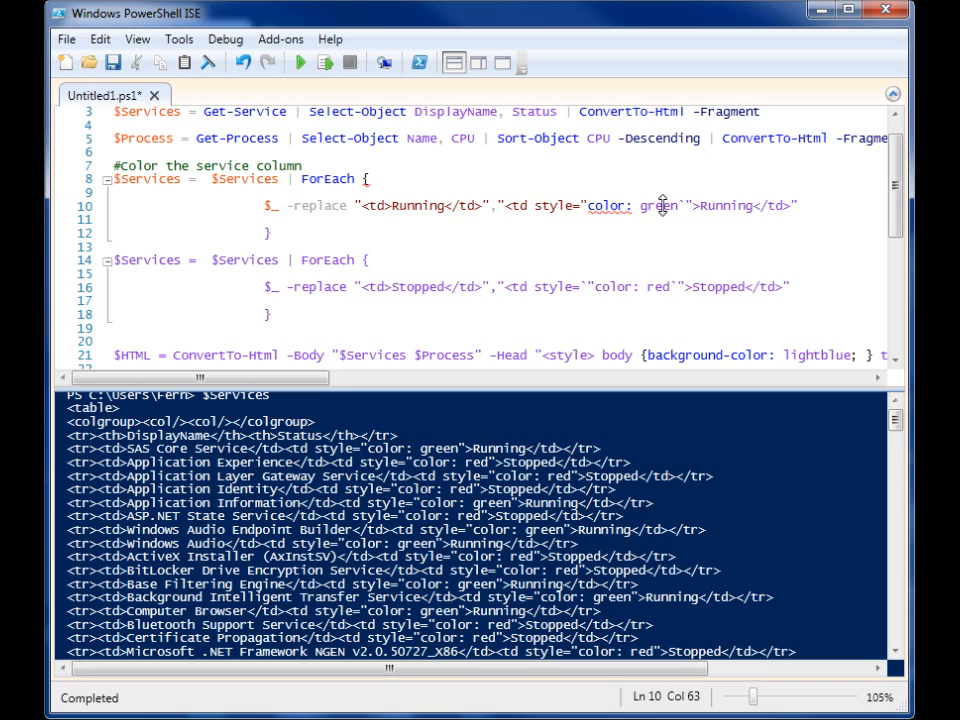
pyautogui.write('"')
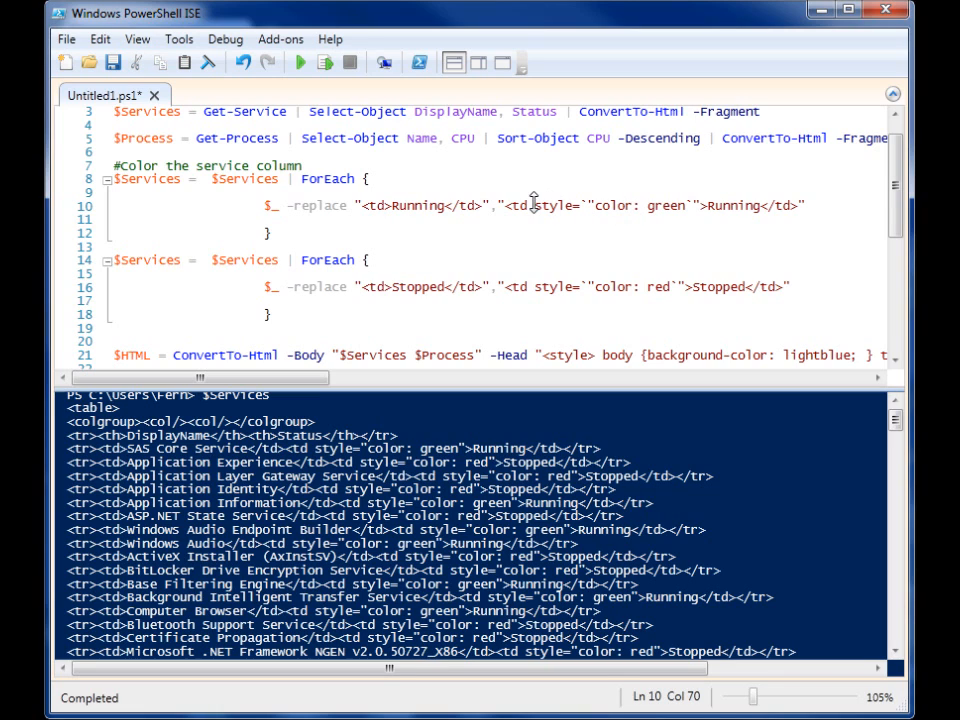
pyautogui.doubleClick(548, 204)
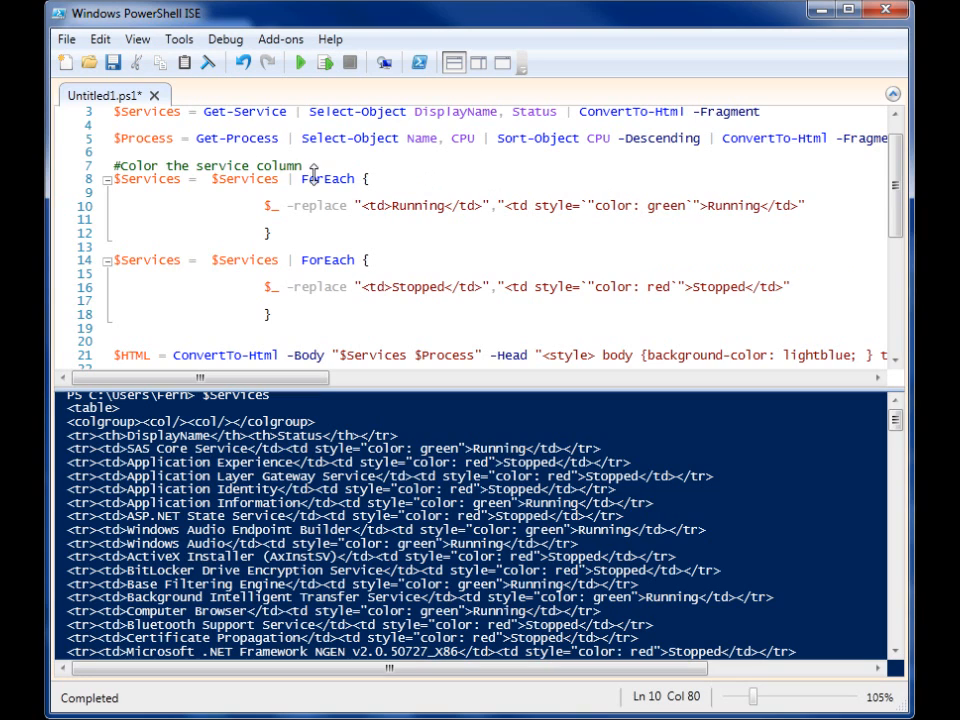
pyautogui.moveTo(180, 178)
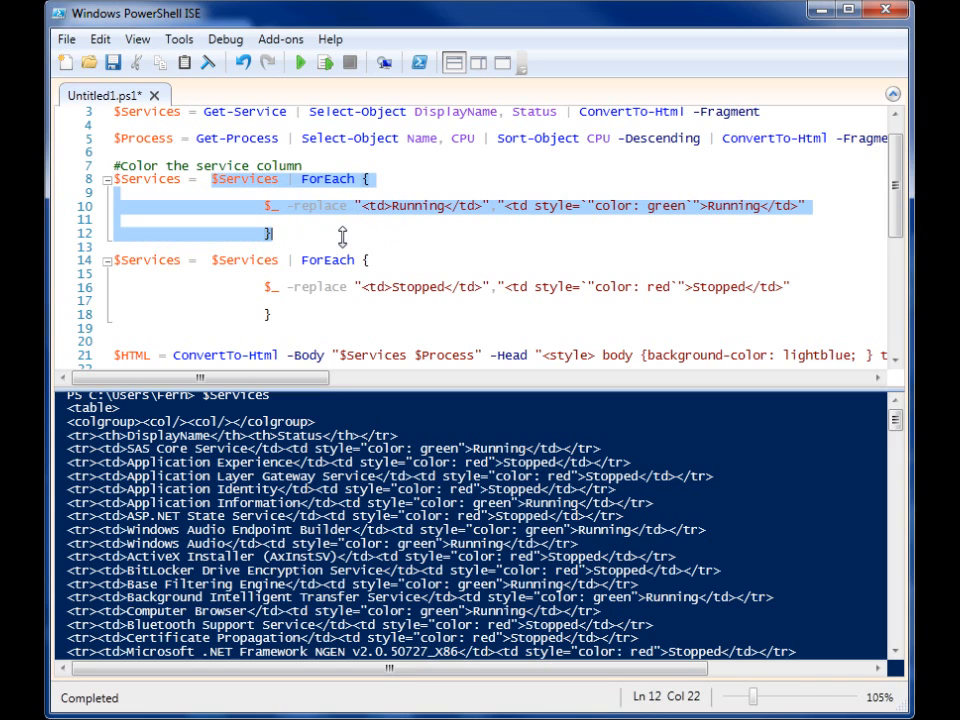
pyautogui.click(120, 178)
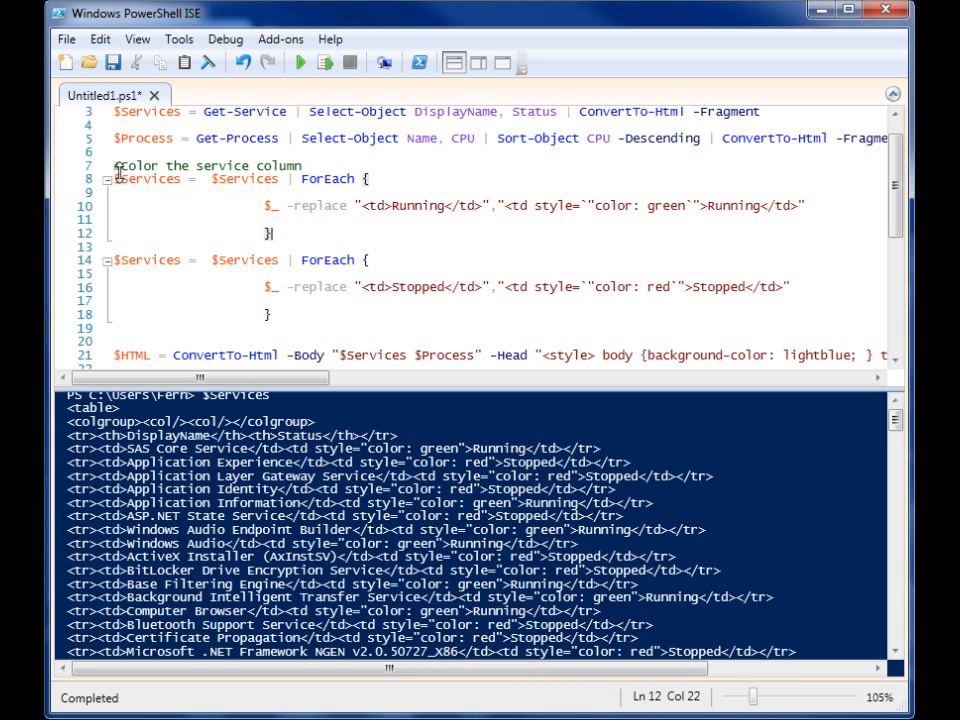
pyautogui.moveTo(284, 204)
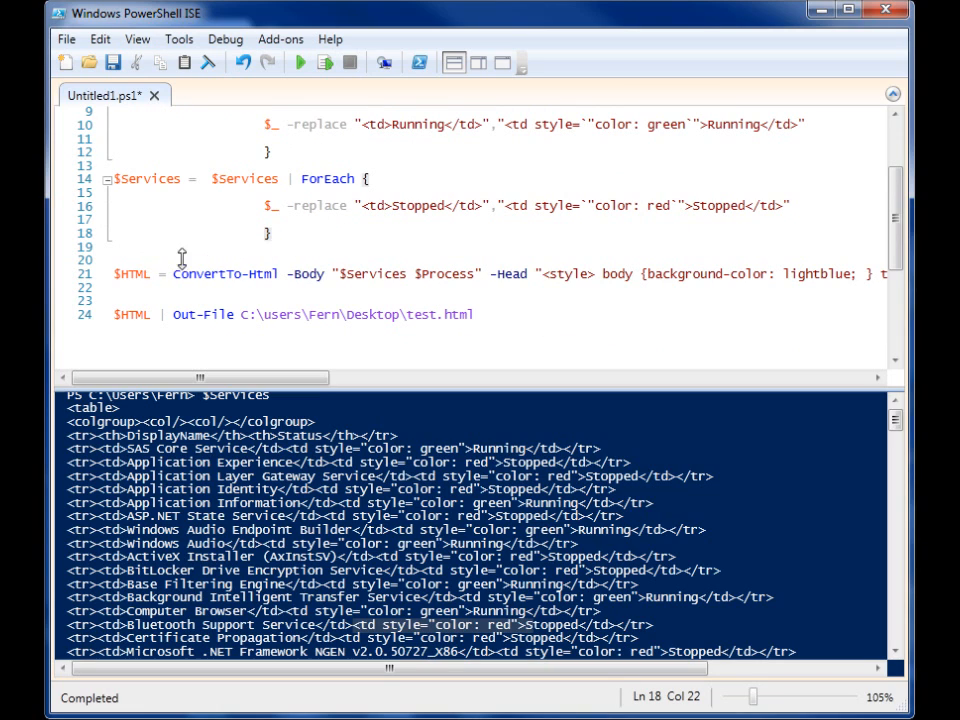
pyautogui.moveTo(152, 250)
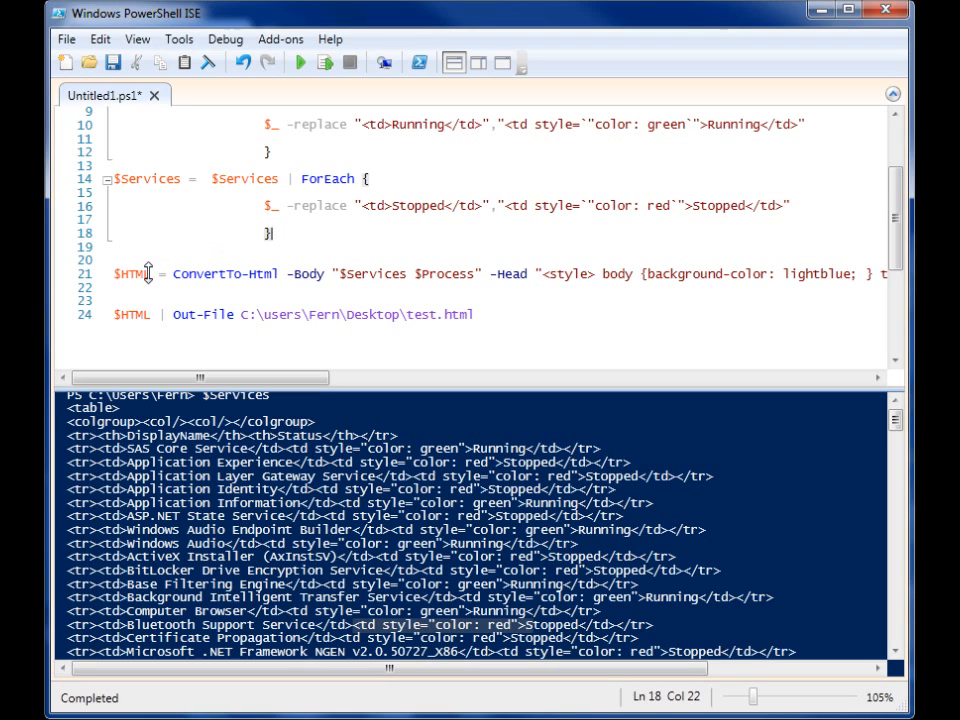
pyautogui.click(116, 264)
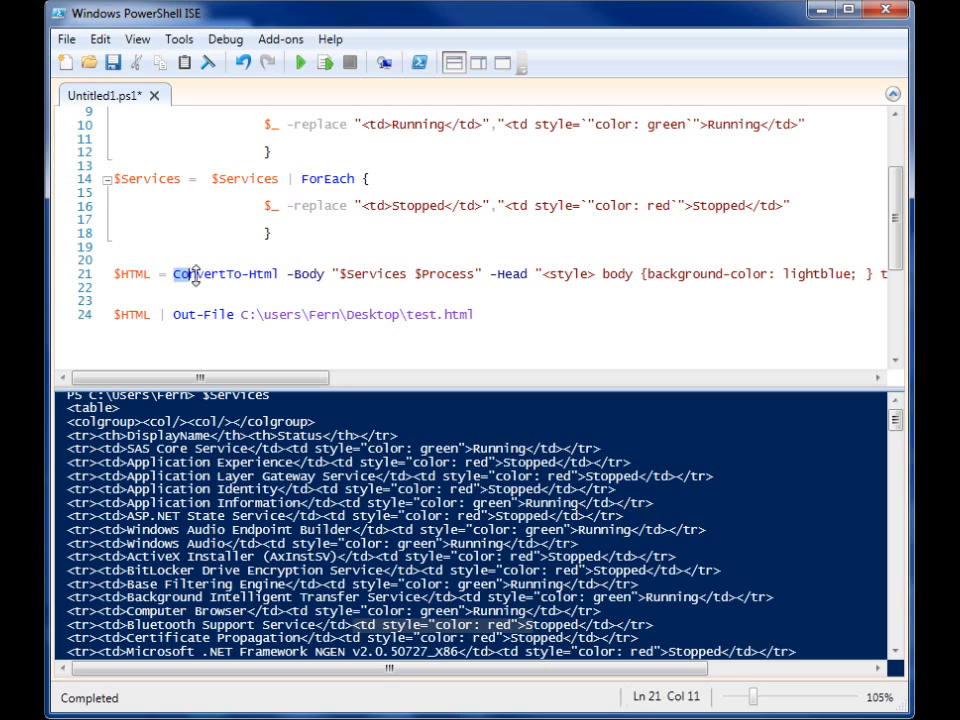
pyautogui.doubleClick(226, 274)
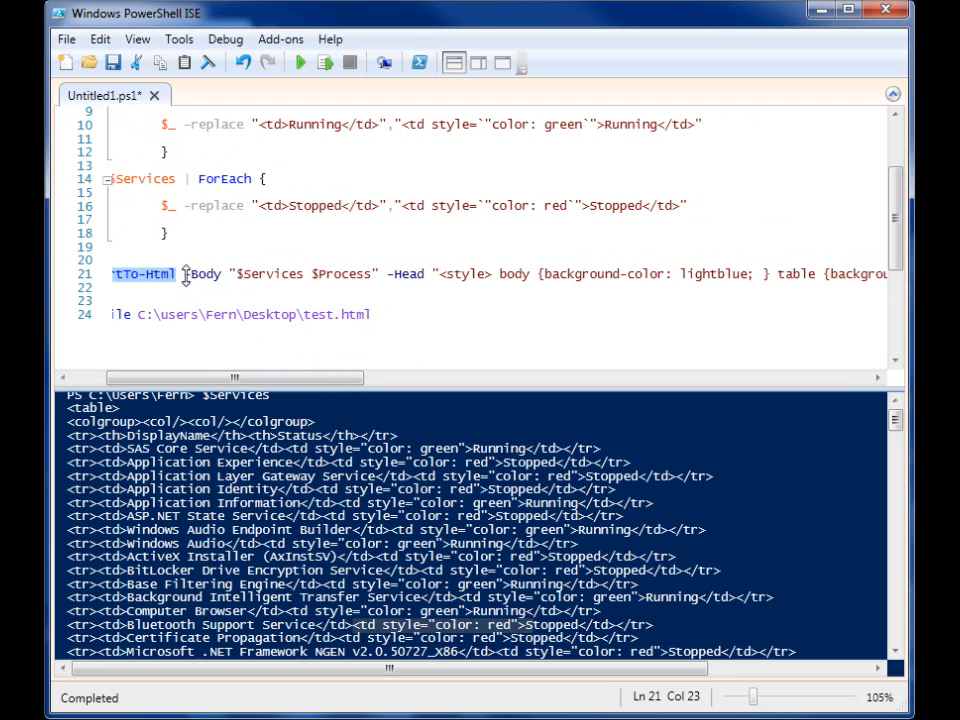
pyautogui.doubleClick(204, 272)
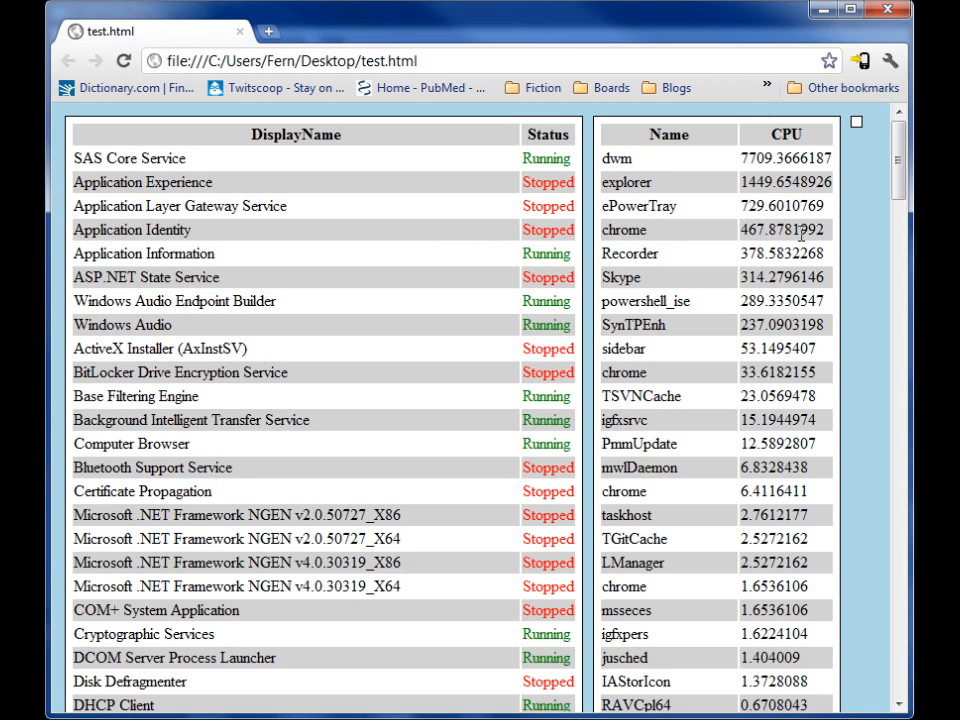
pyautogui.moveTo(870, 244)
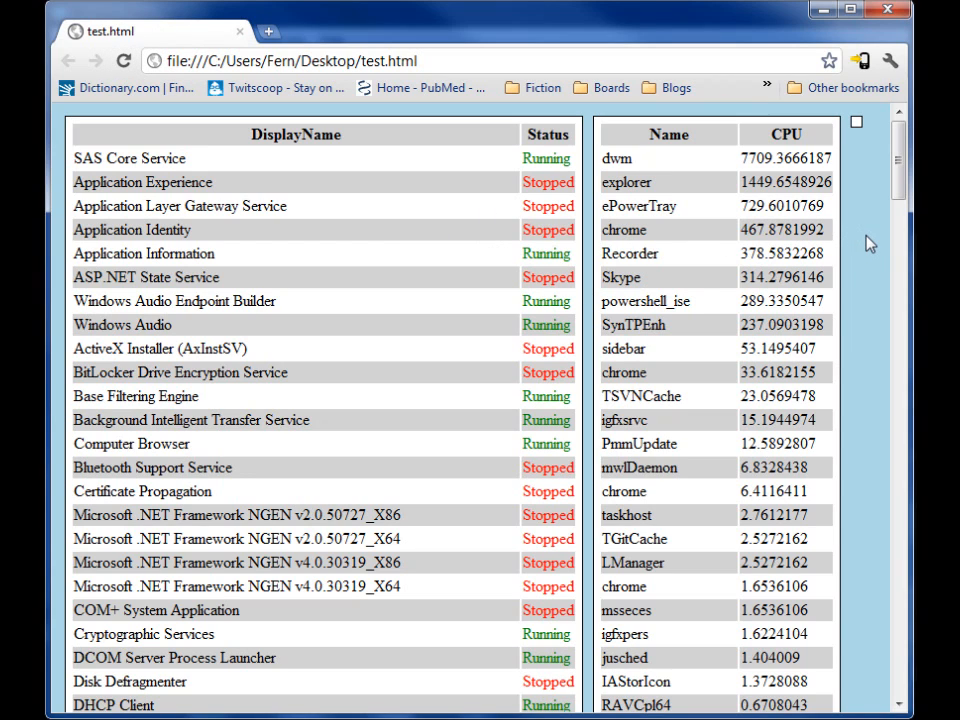
pyautogui.moveTo(580, 228)
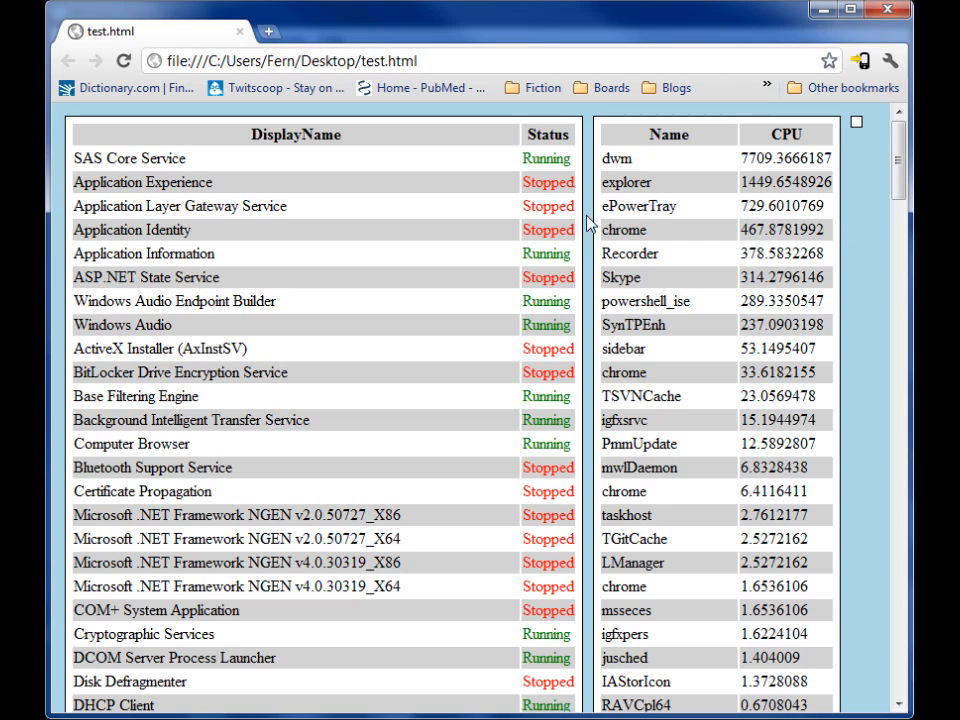
pyautogui.moveTo(586, 206)
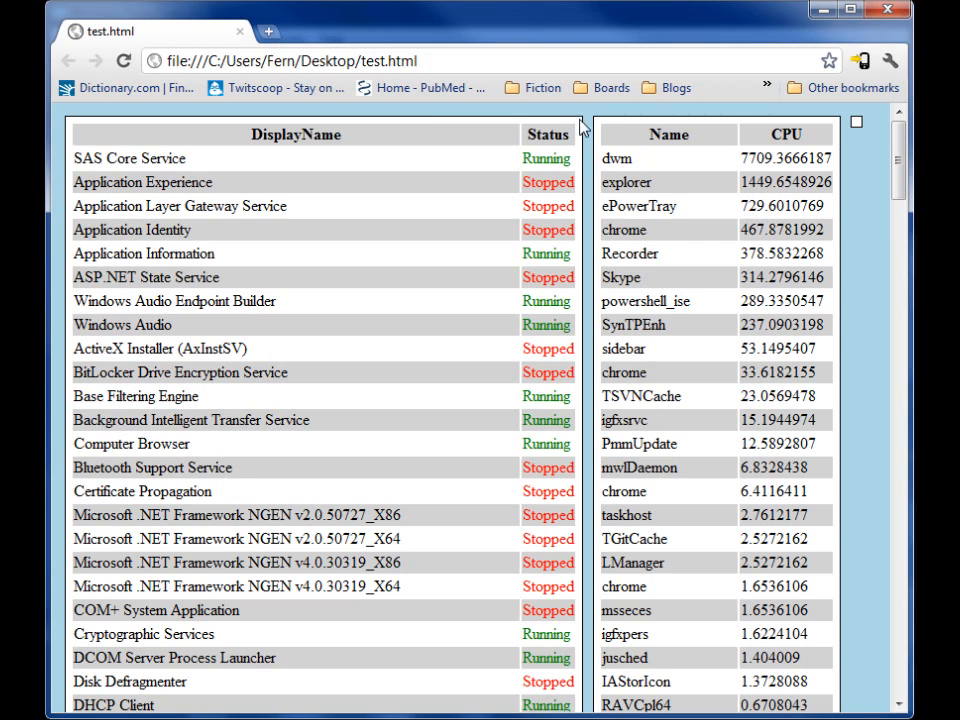
pyautogui.moveTo(576, 288)
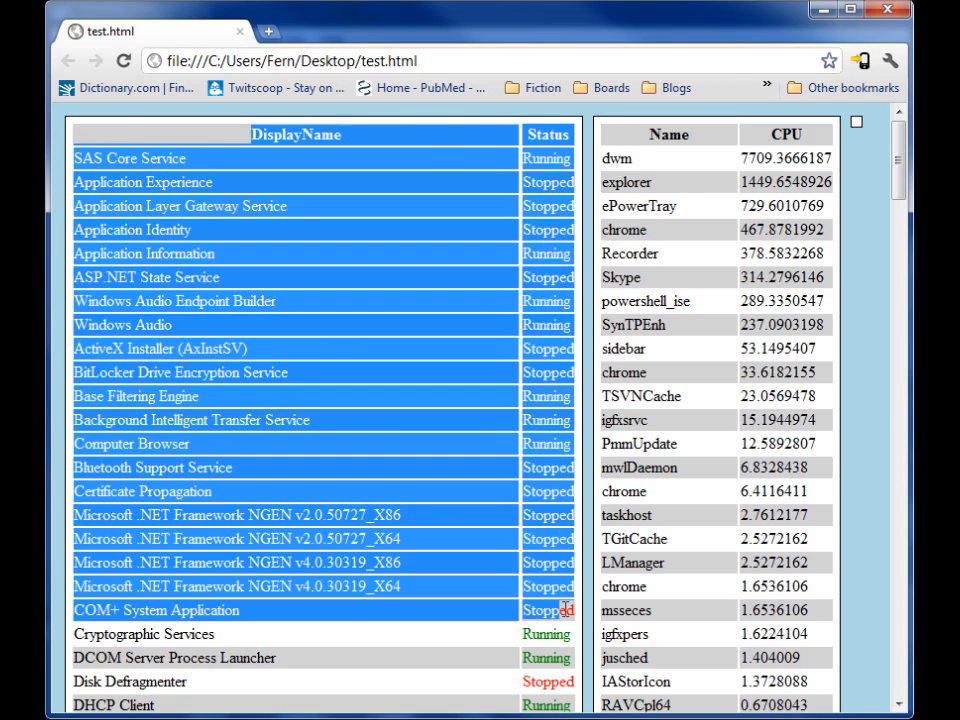
pyautogui.moveTo(352, 360)
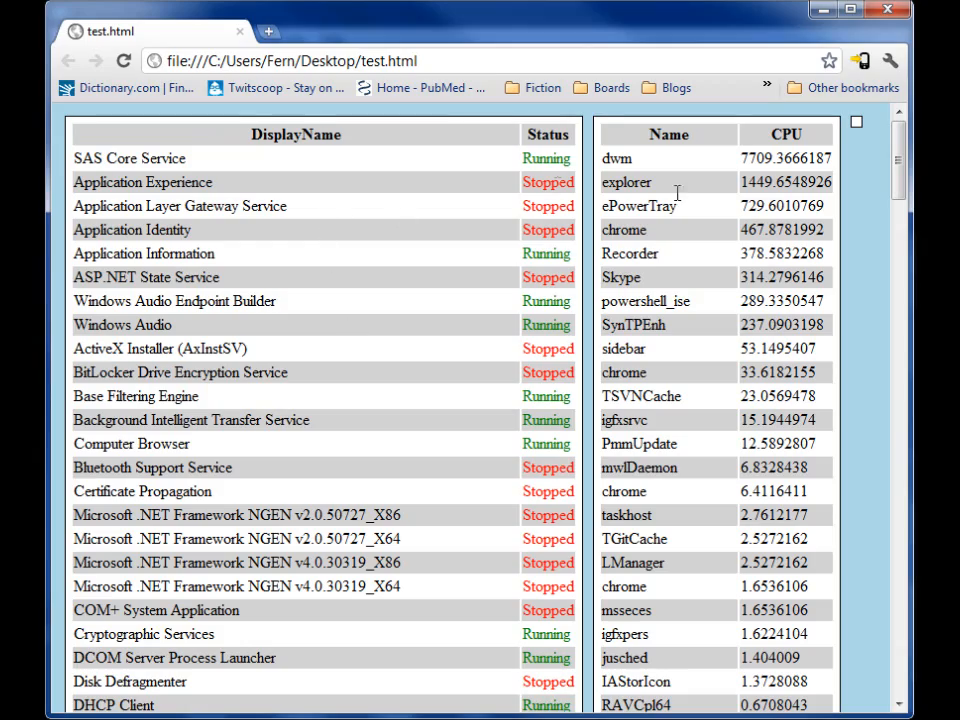
pyautogui.scroll(-3)
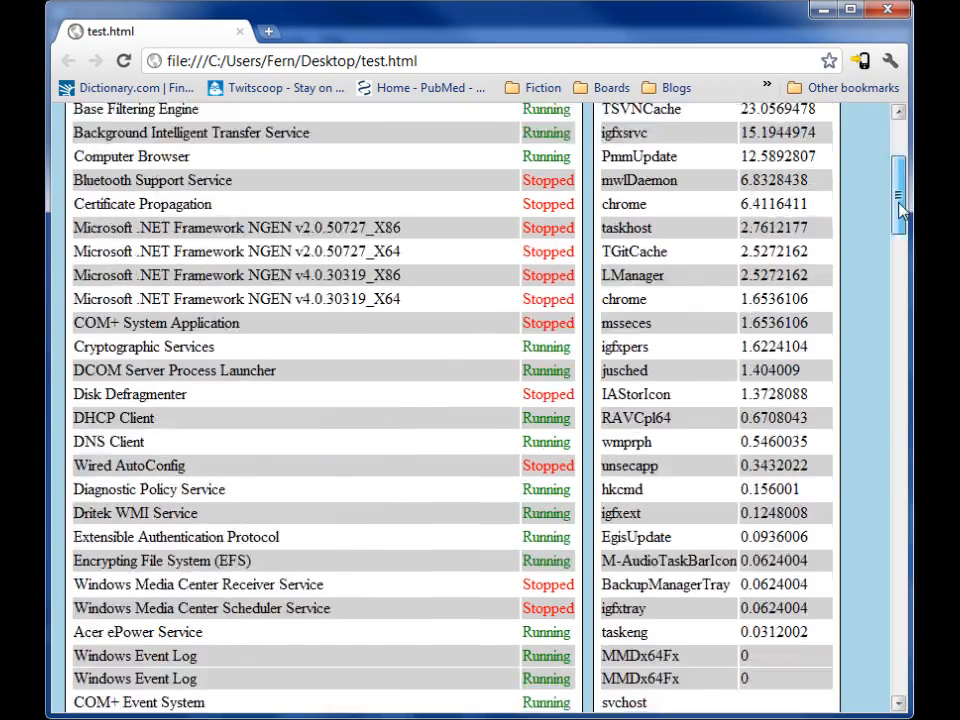
pyautogui.scroll(-3)
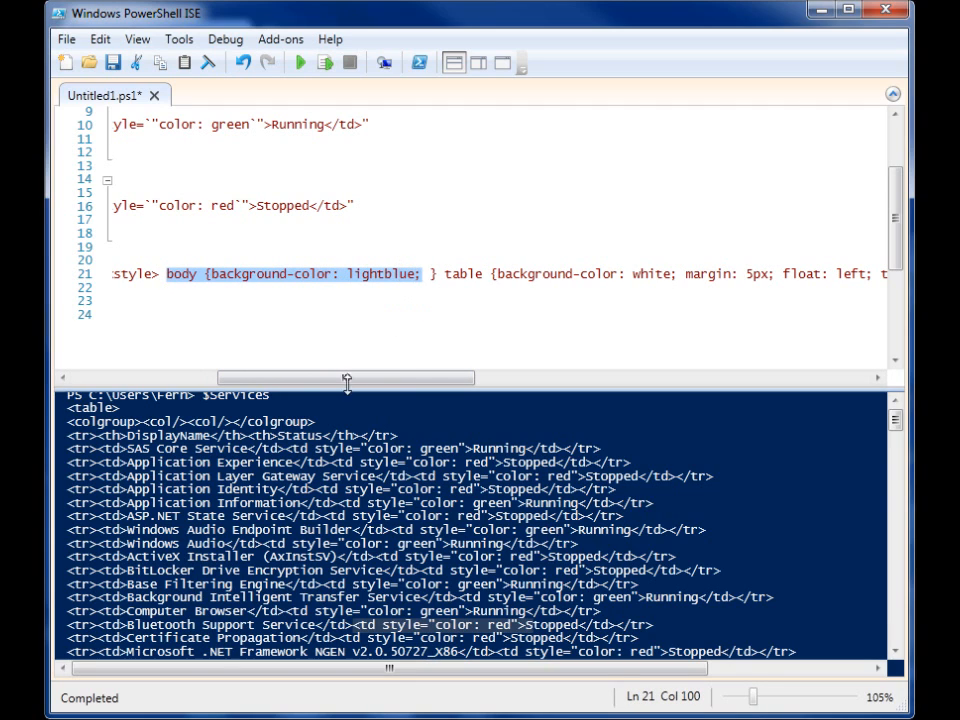
pyautogui.moveTo(344, 376); pyautogui.dragTo(364, 376)
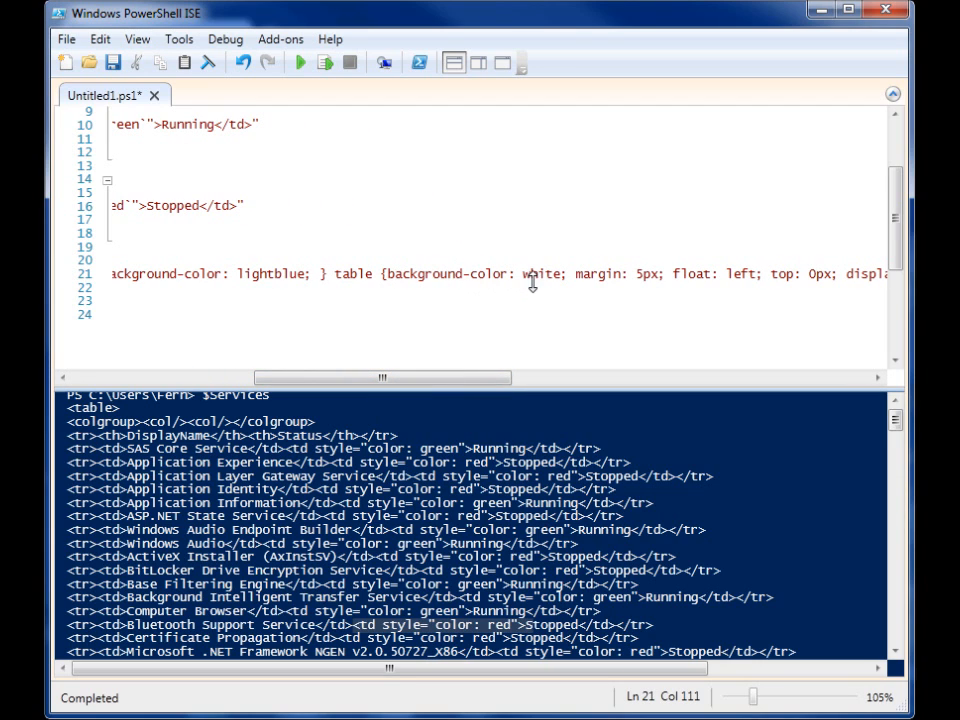
pyautogui.moveTo(526, 272)
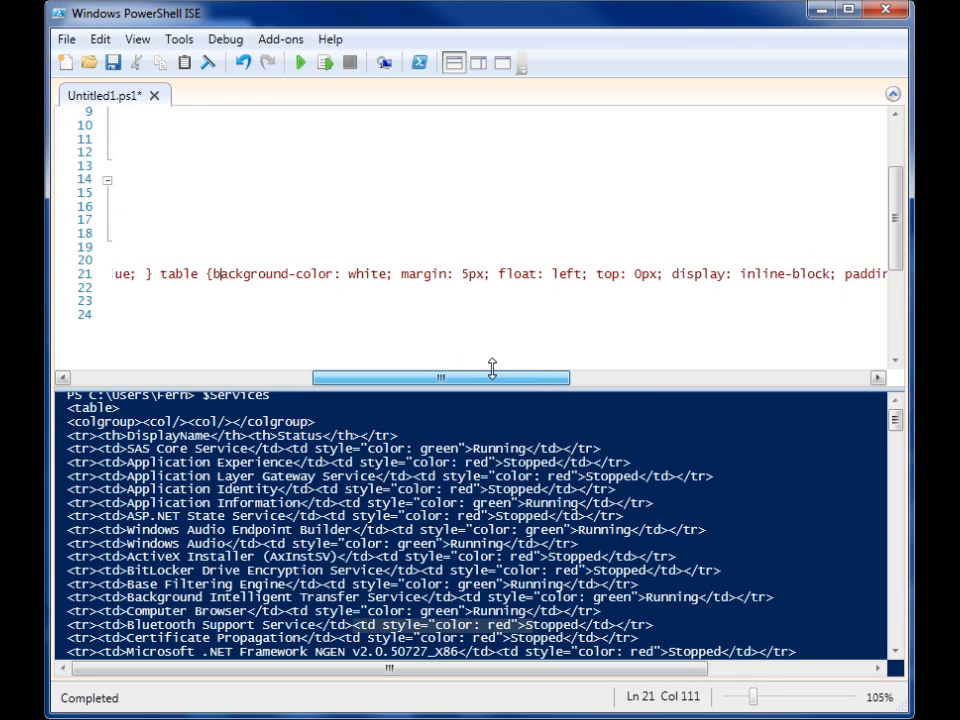
pyautogui.moveTo(392, 272); pyautogui.dragTo(478, 272)
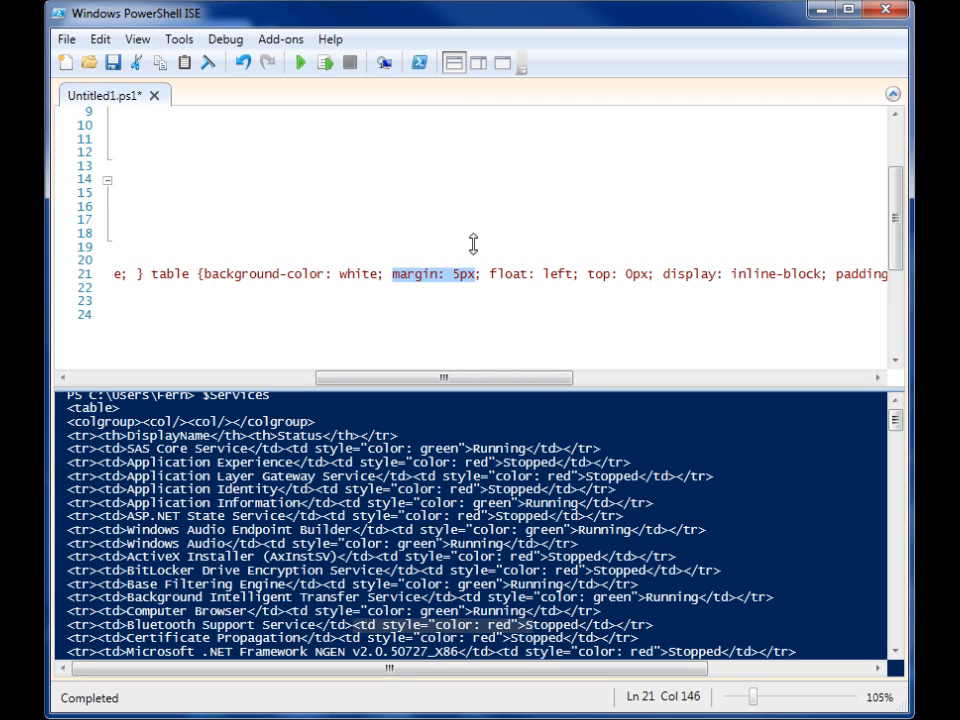
pyautogui.moveTo(548, 370)
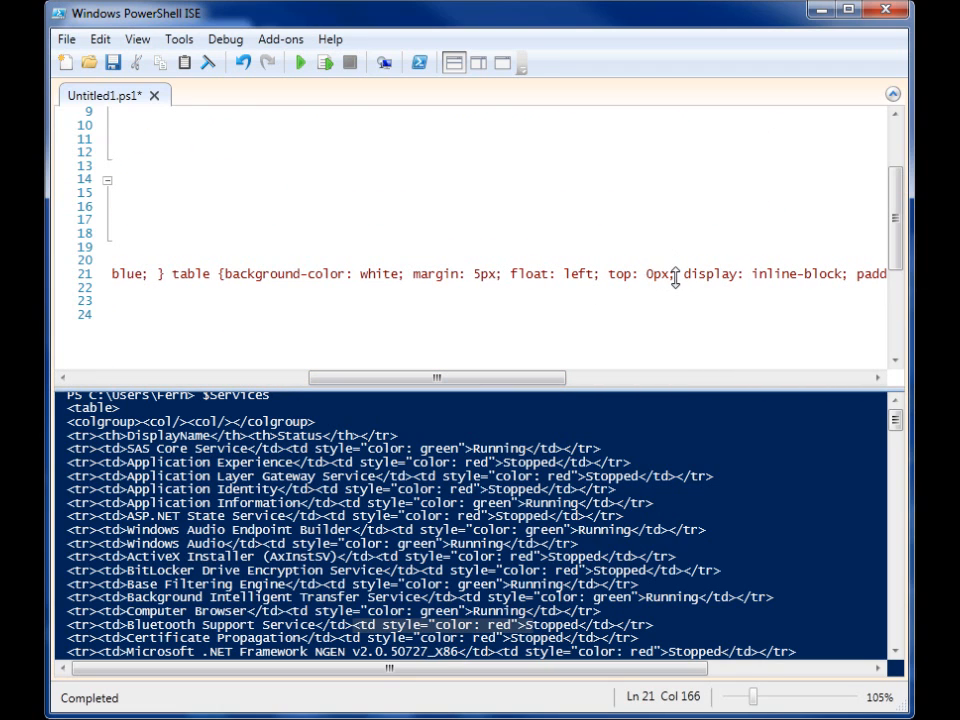
pyautogui.moveTo(676, 272); pyautogui.dragTo(572, 272)
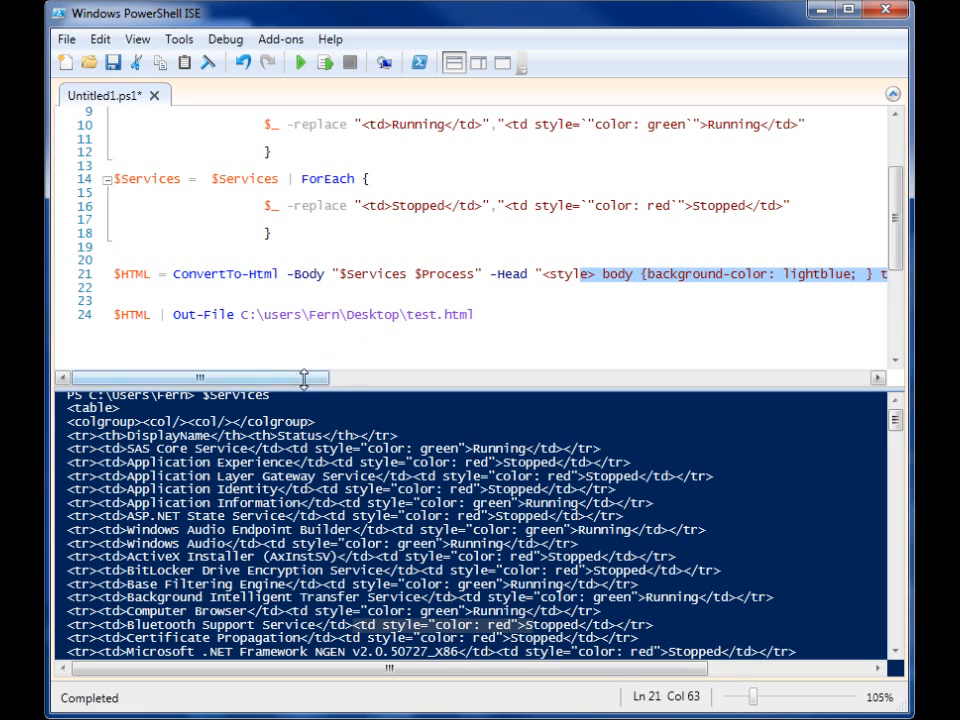
# Delete 'float: left; top: 0px;' from the table style on line 21
pyautogui.hscroll(3)
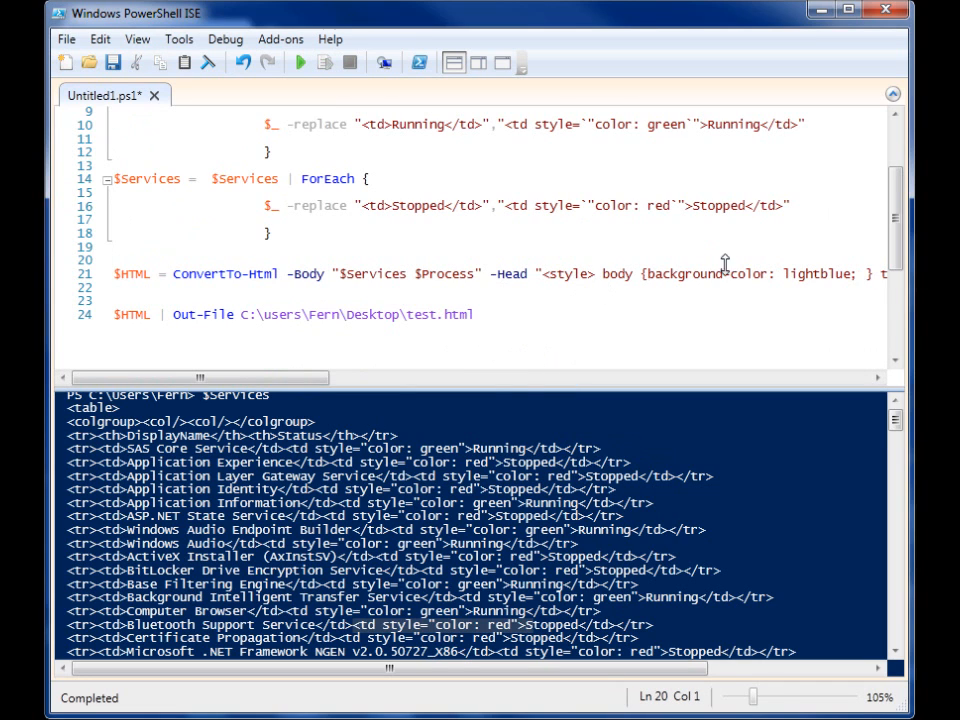
pyautogui.moveTo(200, 376); pyautogui.dragTo(490, 376)
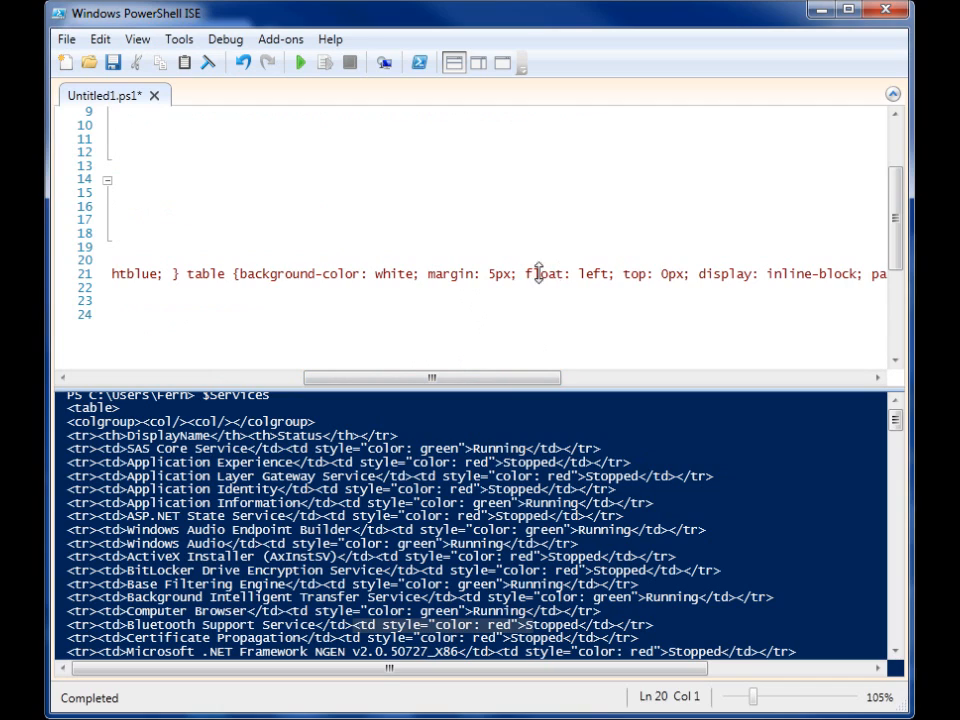
pyautogui.doubleClick(544, 272)
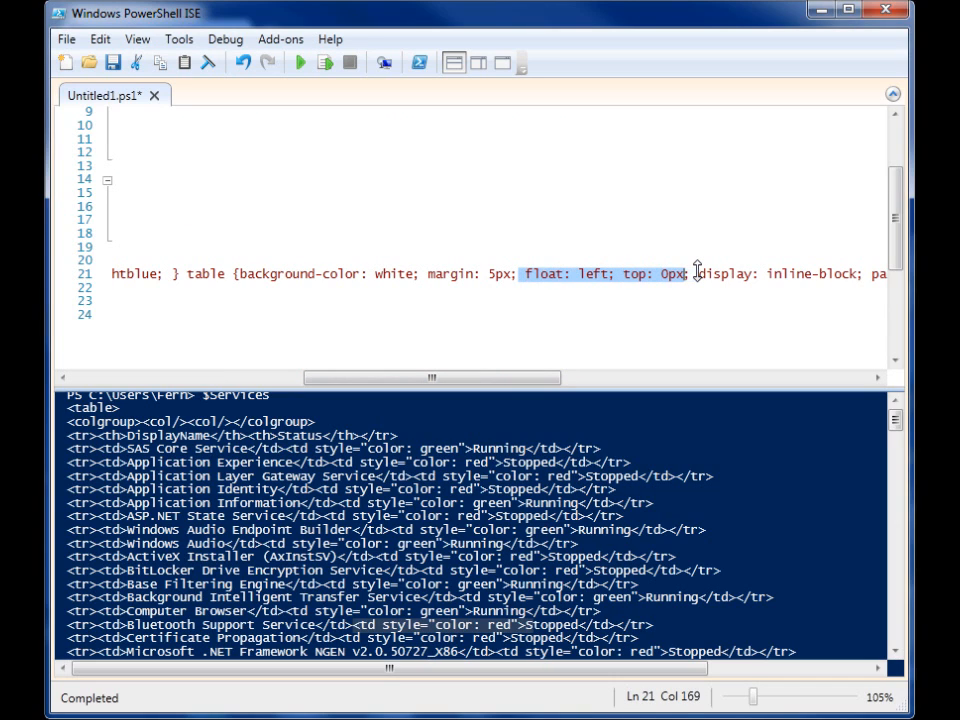
pyautogui.press('Delete')
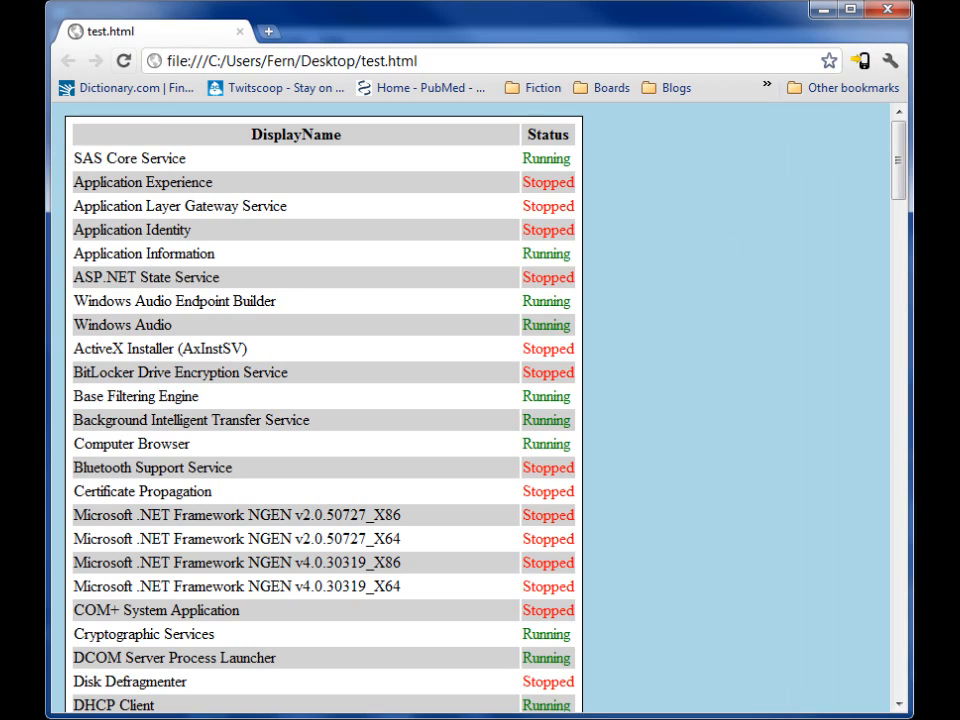
# Scroll the refreshed test.html to confirm the services table stands alone
pyautogui.scroll(-3)
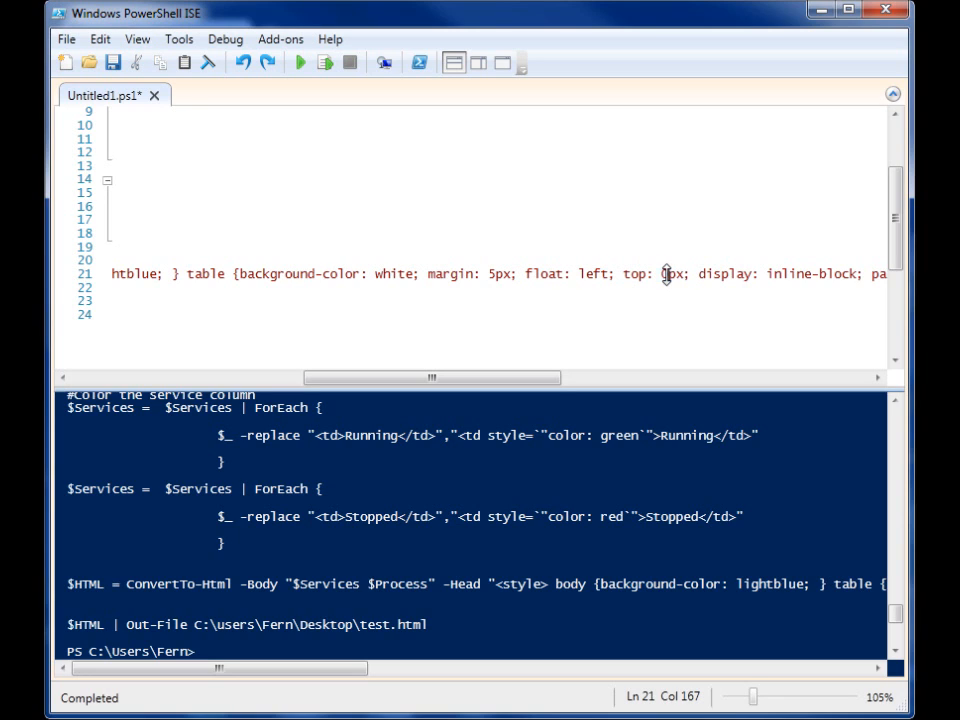
pyautogui.moveTo(676, 290)
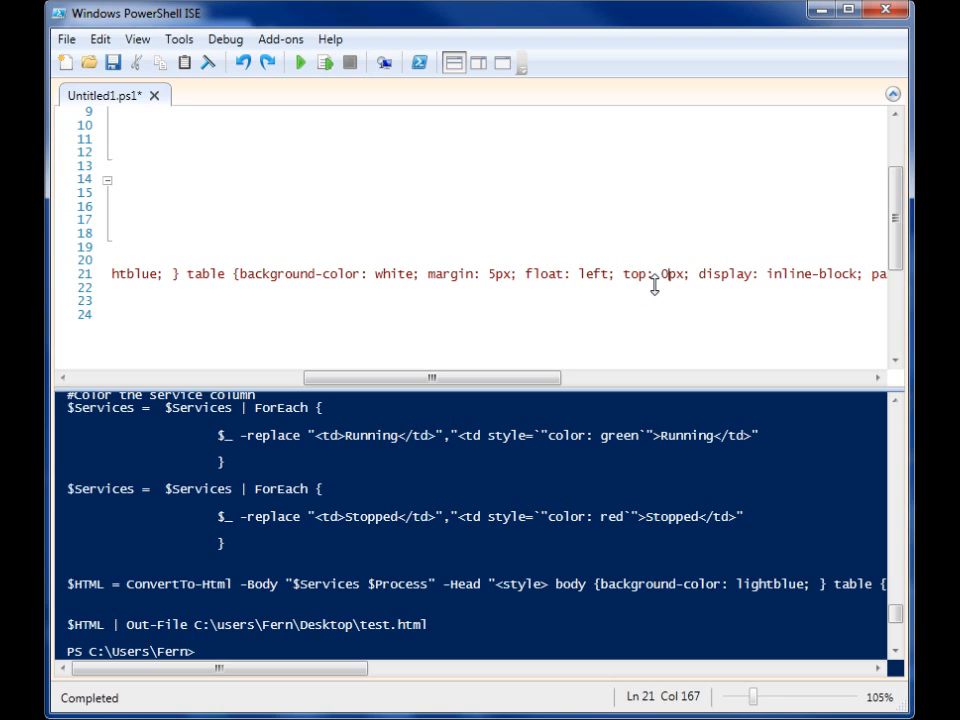
pyautogui.moveTo(672, 284)
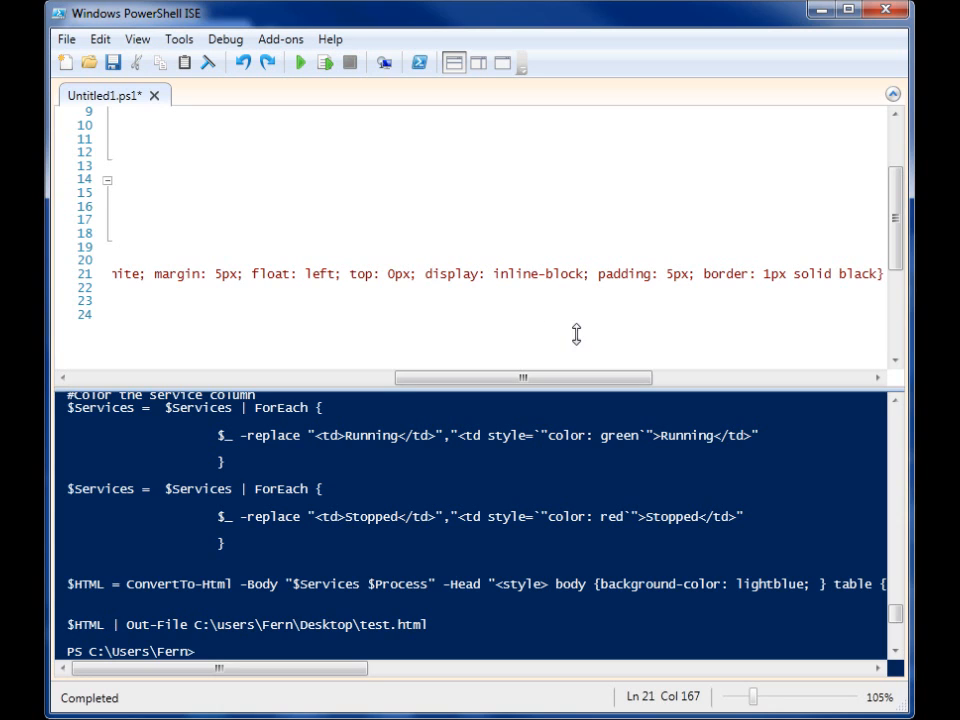
pyautogui.moveTo(524, 376); pyautogui.dragTo(564, 376)
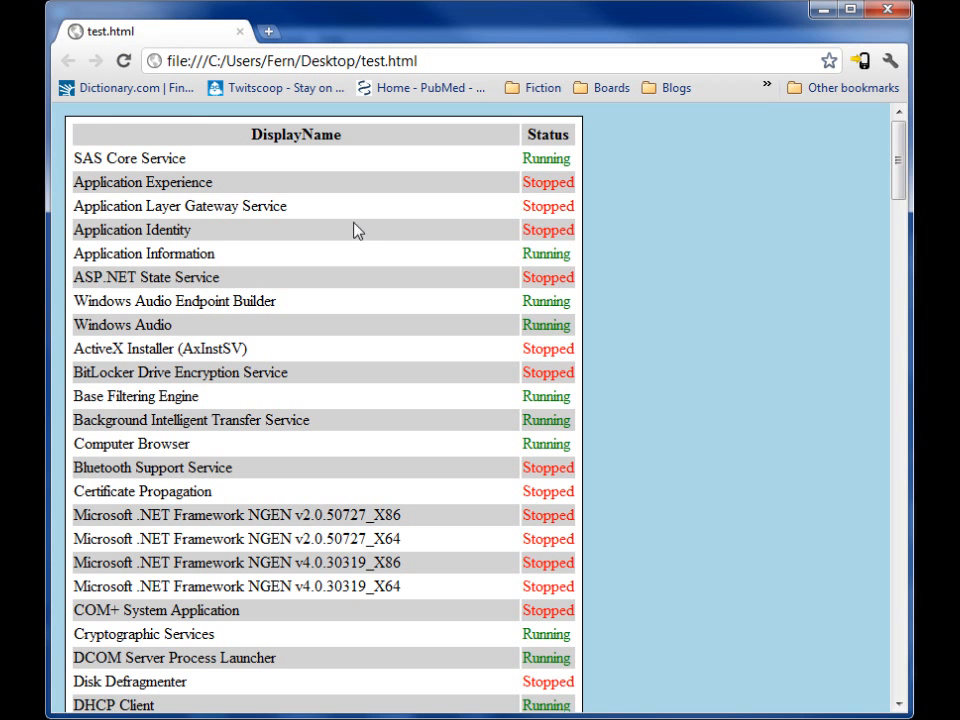
pyautogui.moveTo(590, 194)
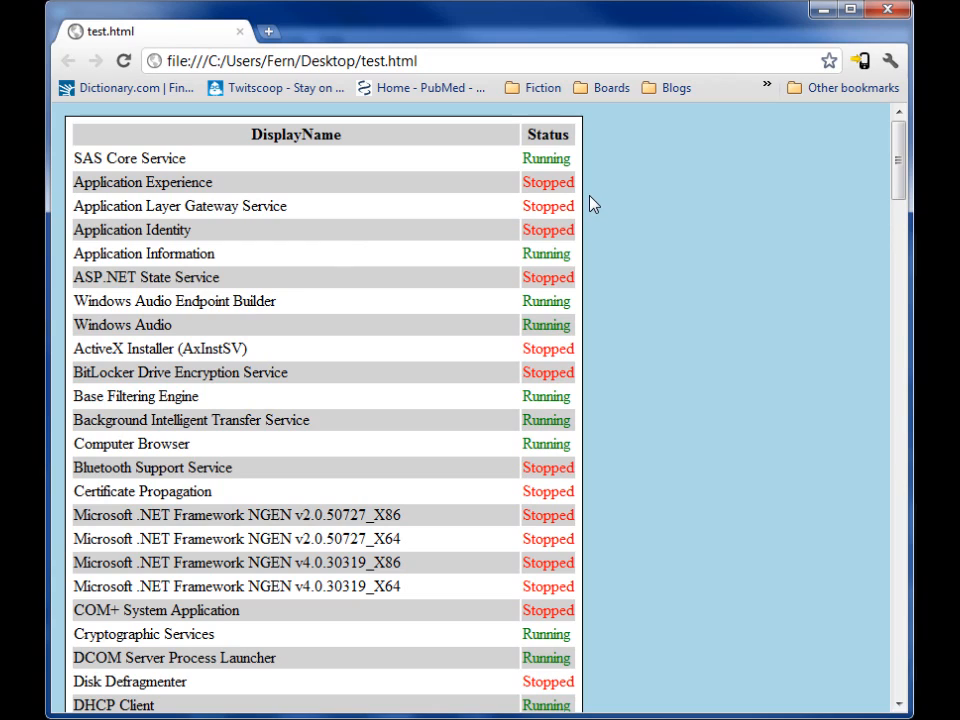
pyautogui.moveTo(584, 232)
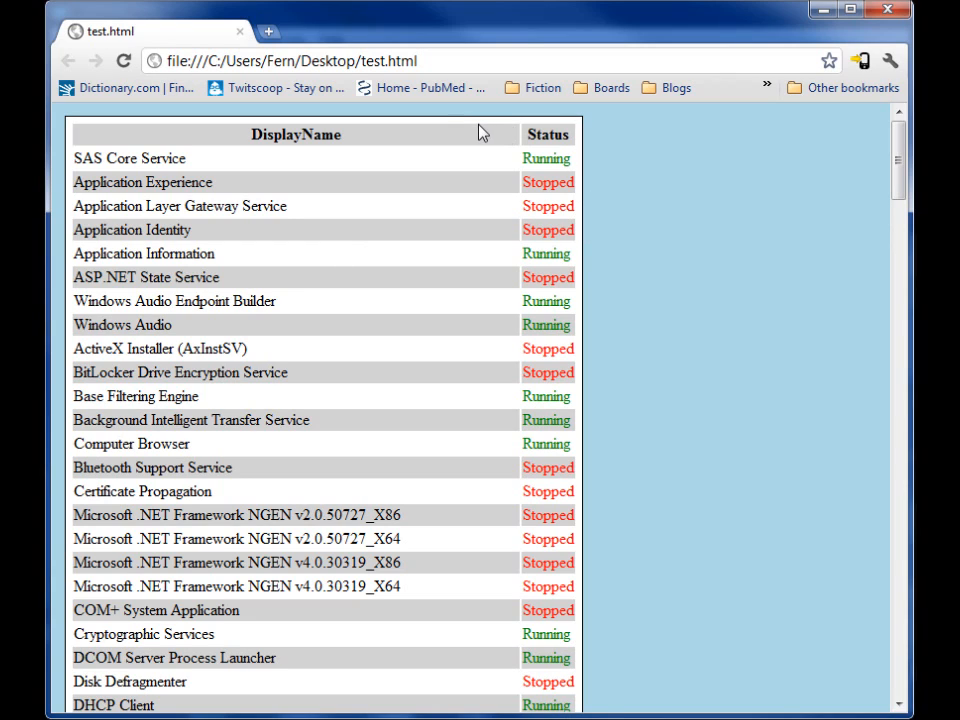
pyautogui.moveTo(284, 658)
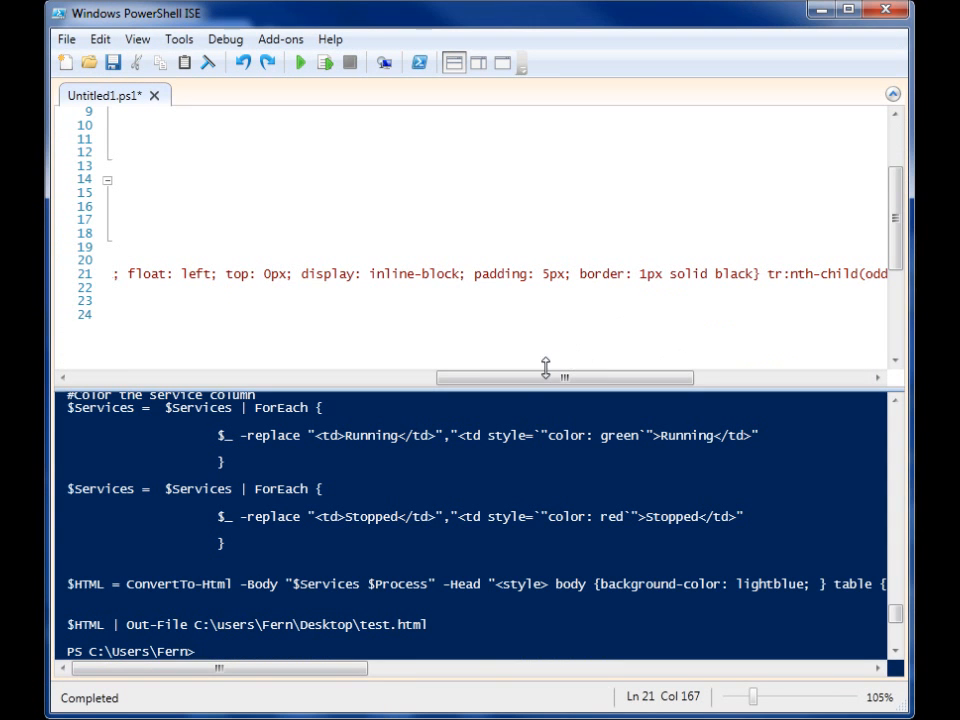
# Replace 'odd' in tr:nth-child(odd) with 3 on line 21
pyautogui.moveTo(564, 376); pyautogui.dragTo(632, 376)
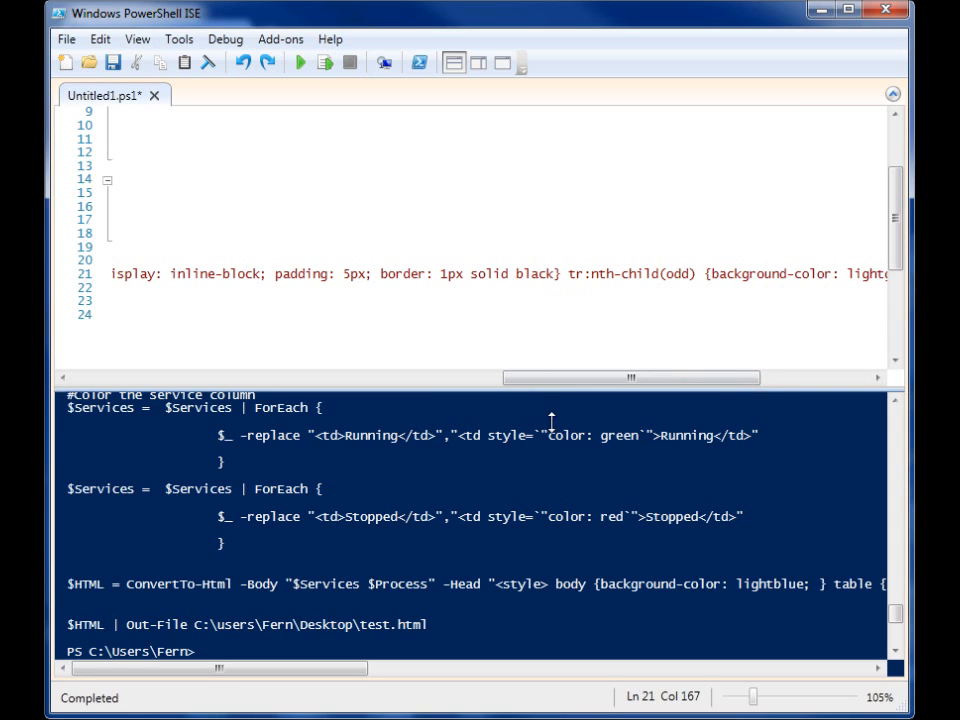
pyautogui.moveTo(630, 376); pyautogui.dragTo(690, 376)
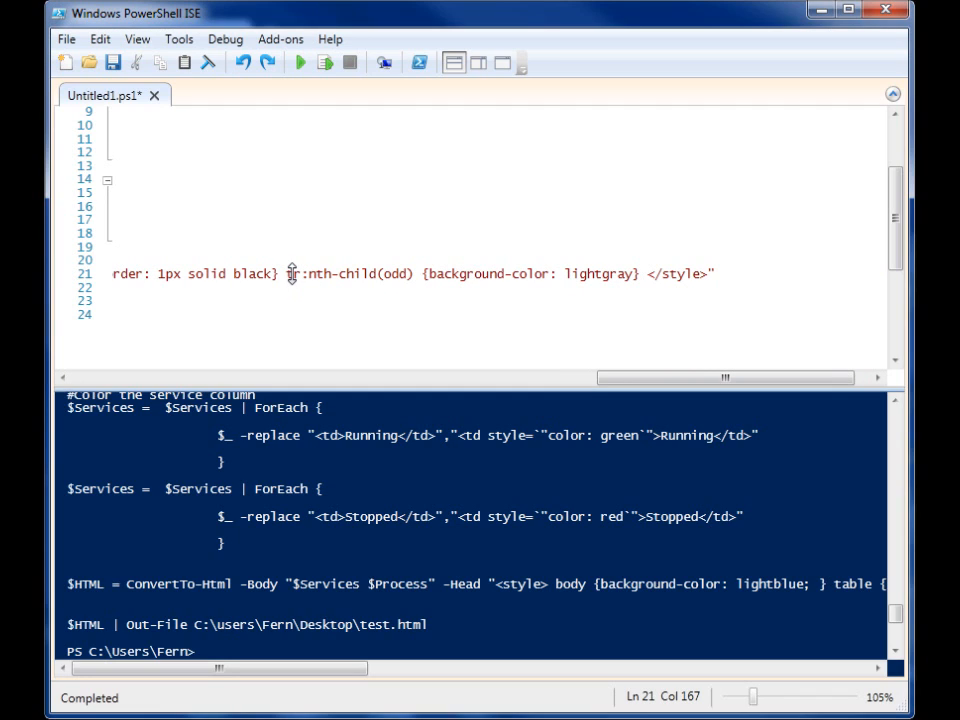
pyautogui.moveTo(350, 292)
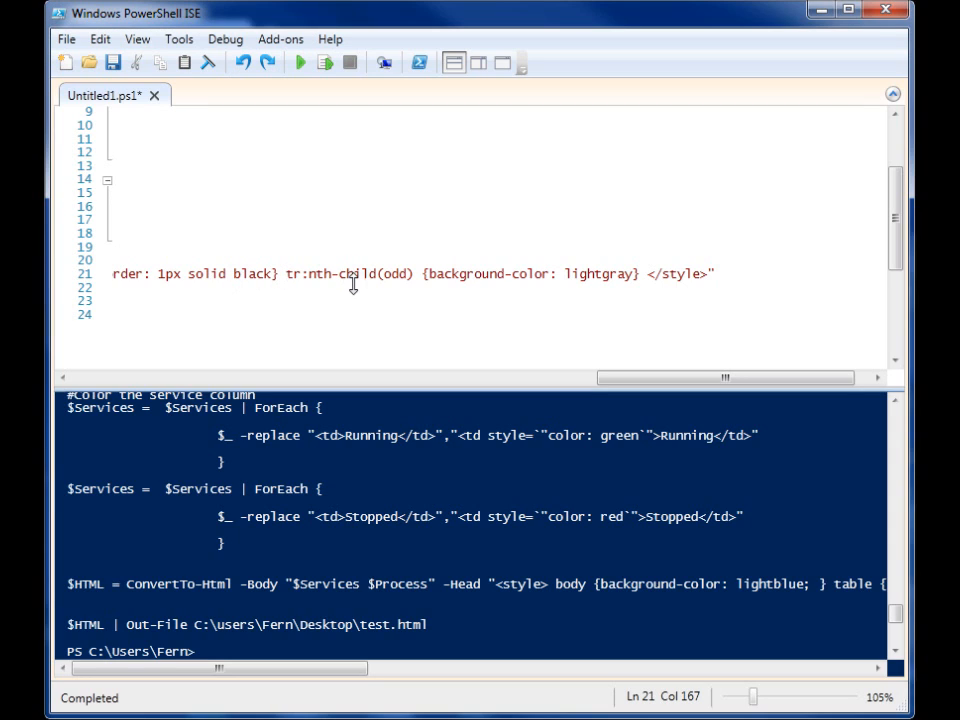
pyautogui.moveTo(440, 302)
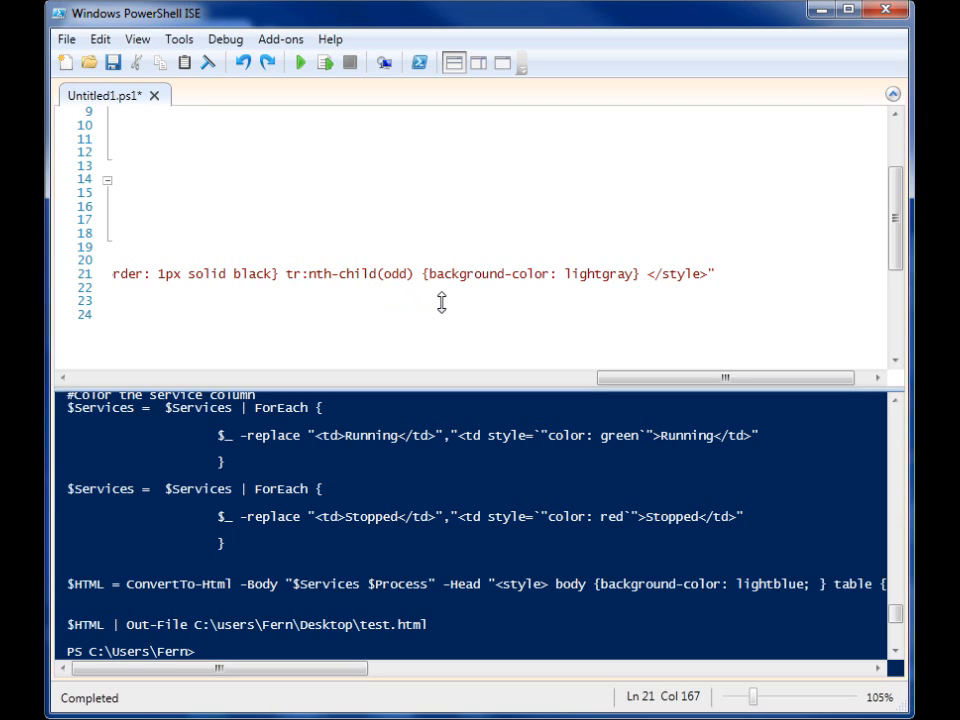
pyautogui.moveTo(452, 304)
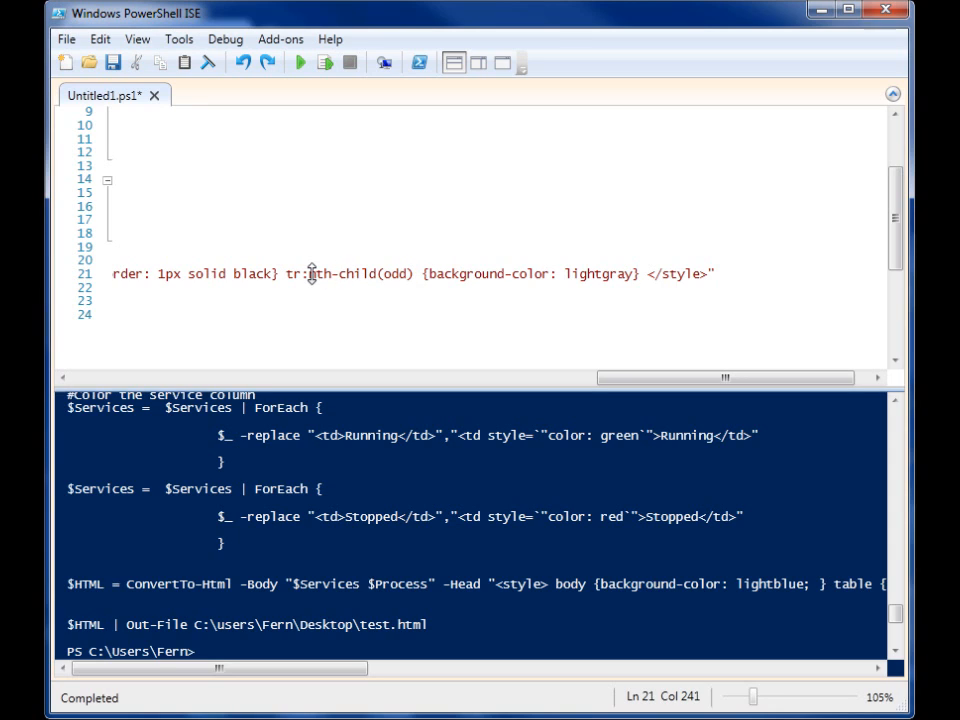
pyautogui.doubleClick(340, 272)
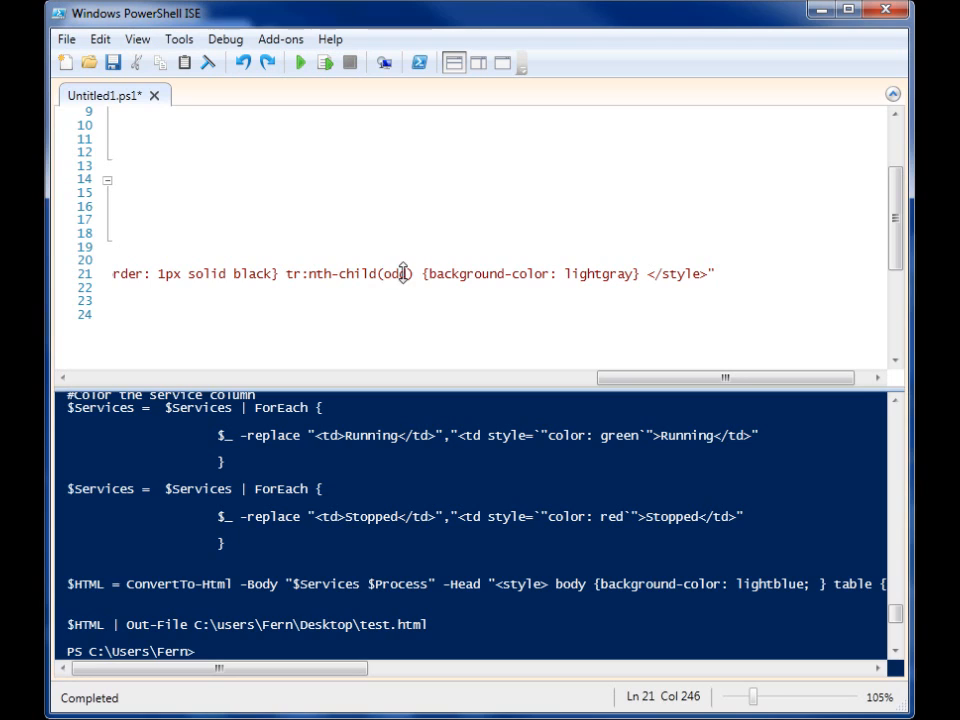
pyautogui.doubleClick(396, 272)
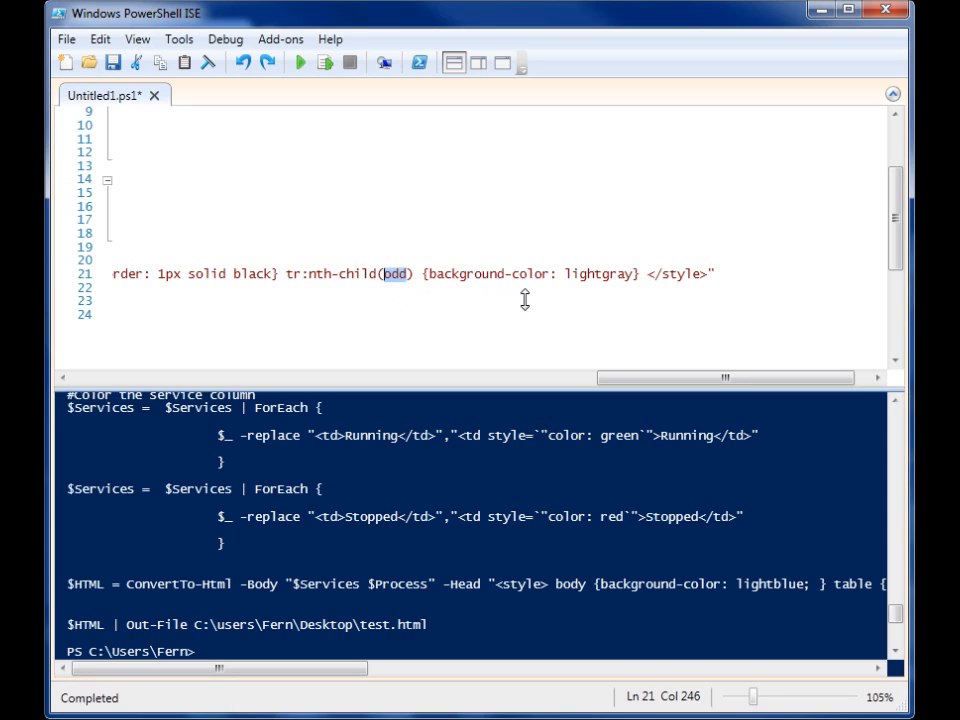
pyautogui.write('3')
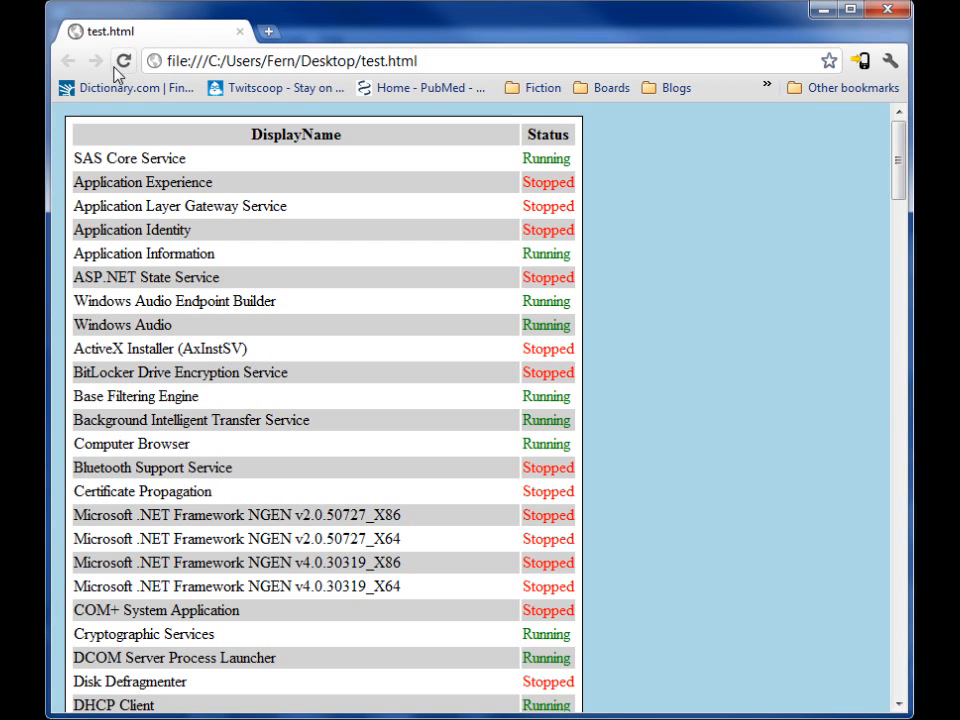
pyautogui.click(122, 56)
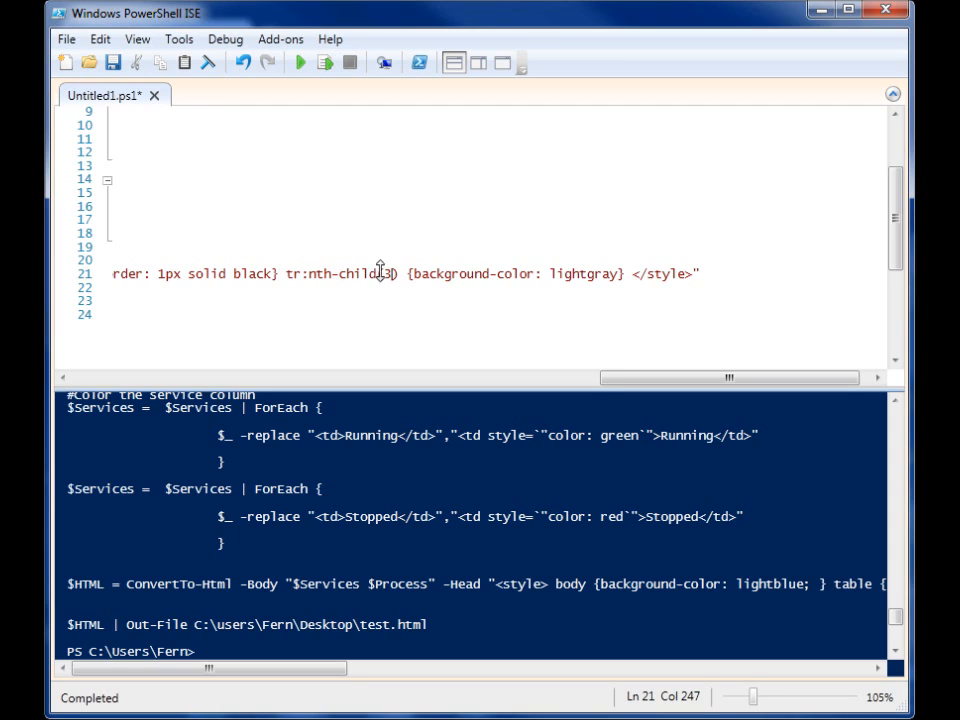
# Restore tr:nth-child(odd) and highlight its lightgray background-color rule
pyautogui.press('BackSpace')
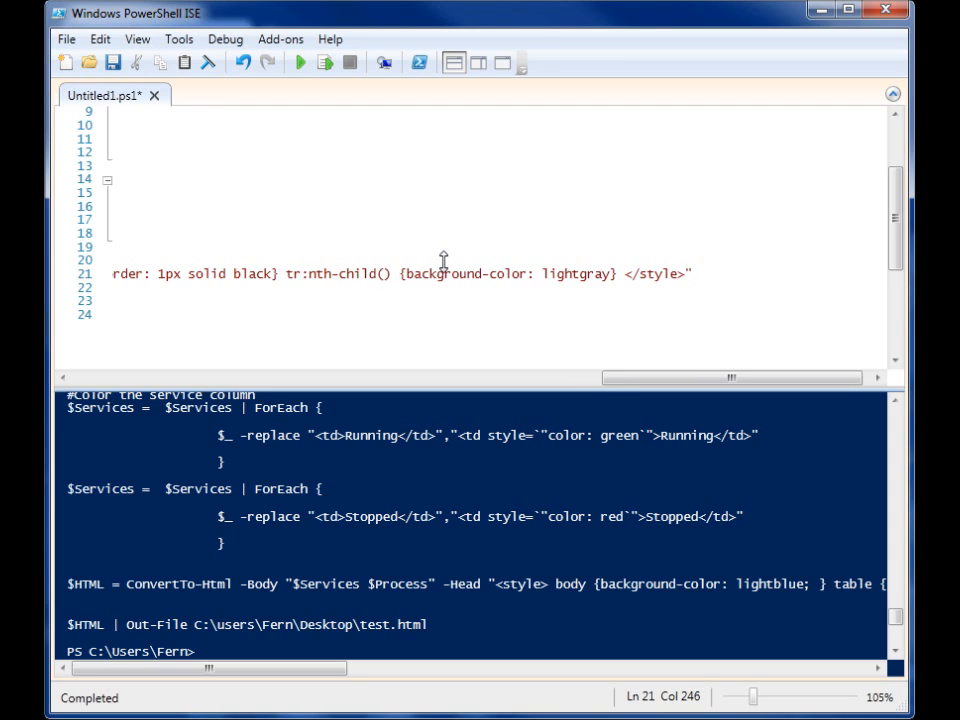
pyautogui.write('odd')
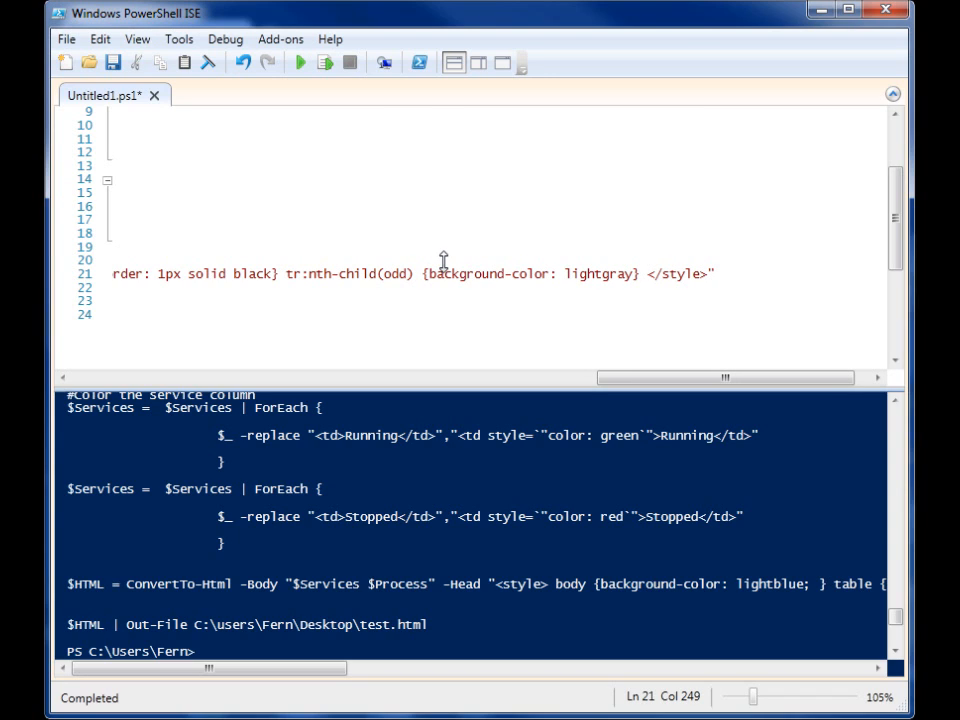
pyautogui.doubleClick(464, 272)
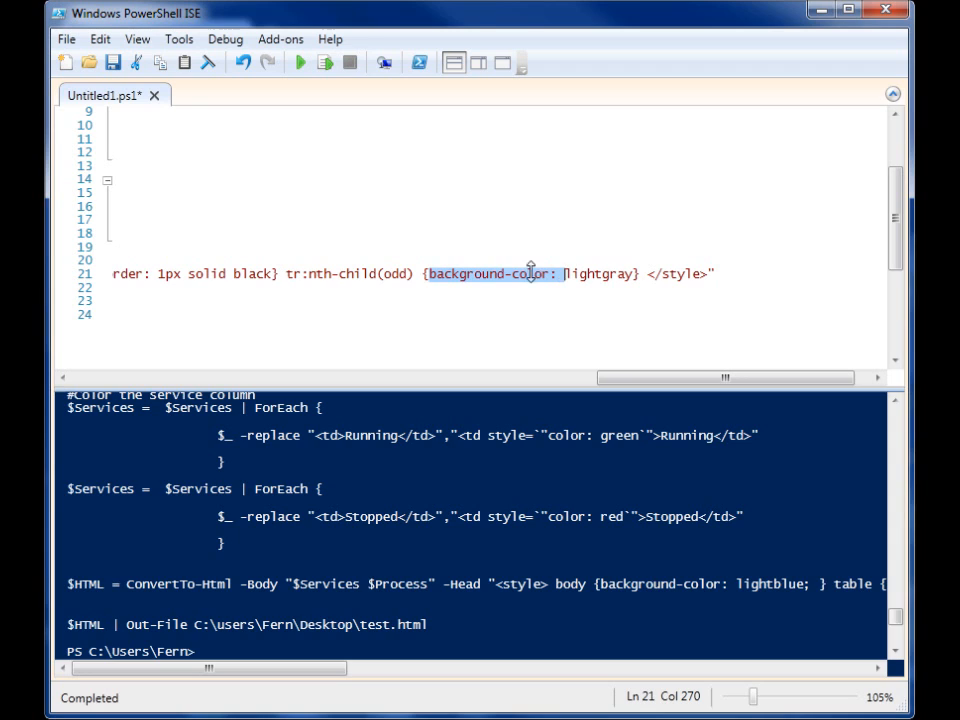
pyautogui.moveTo(344, 284)
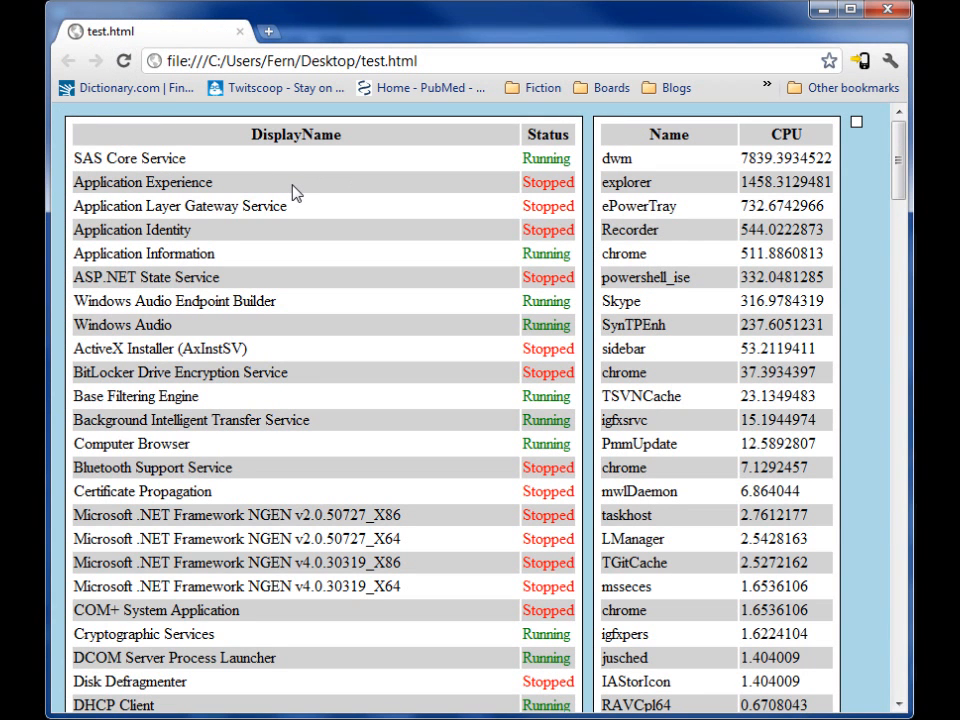
pyautogui.moveTo(350, 204)
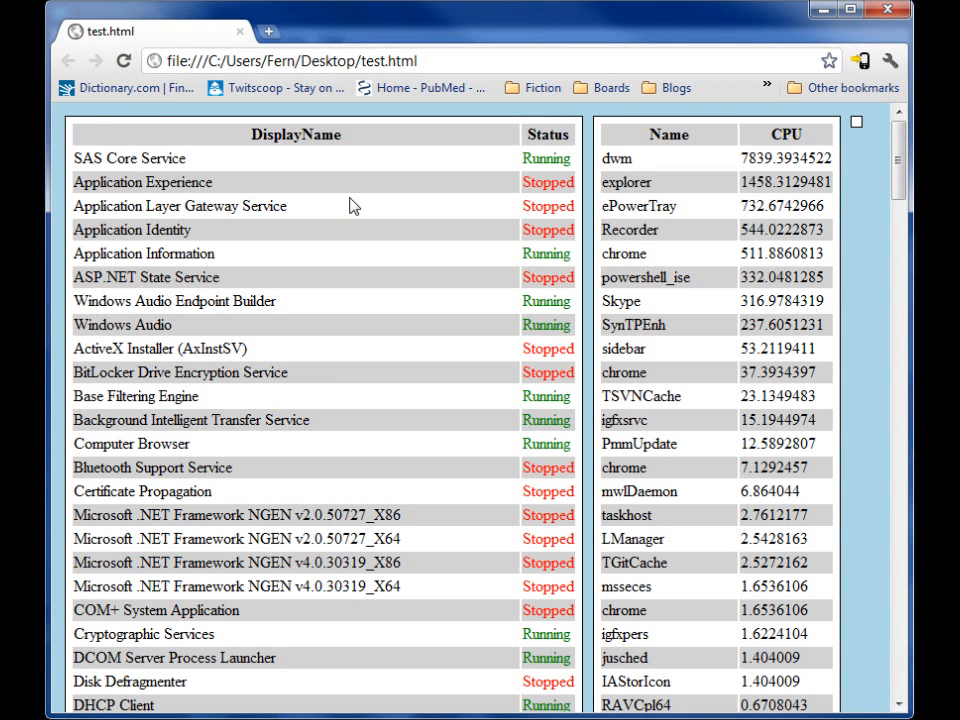
# Scroll through the side-by-side services and processes tables in test.html
pyautogui.scroll(-3)
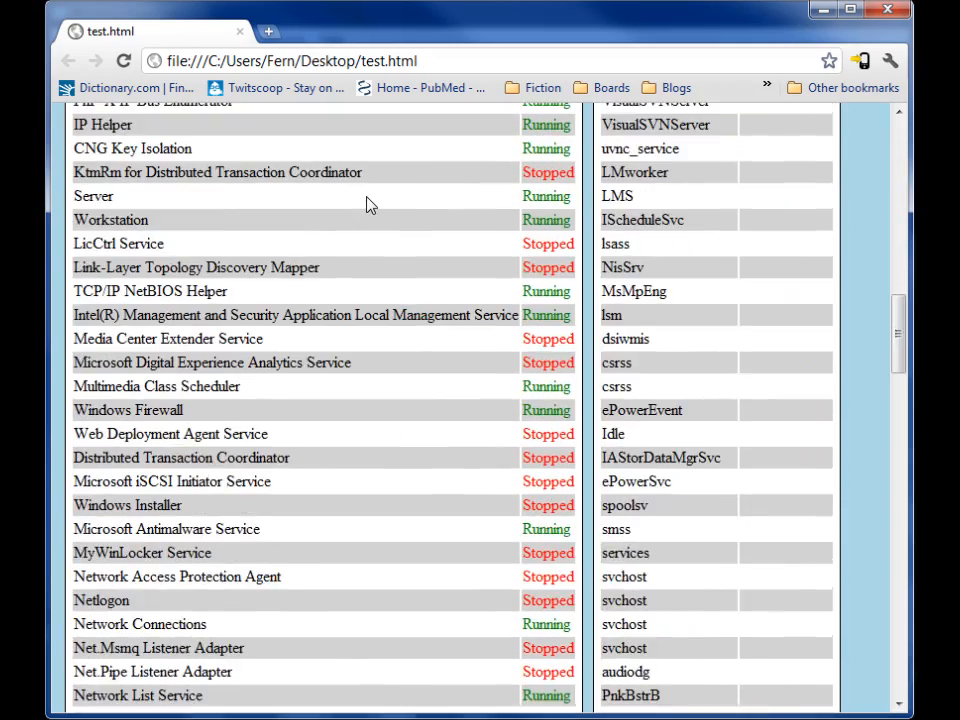
pyautogui.scroll(-3)
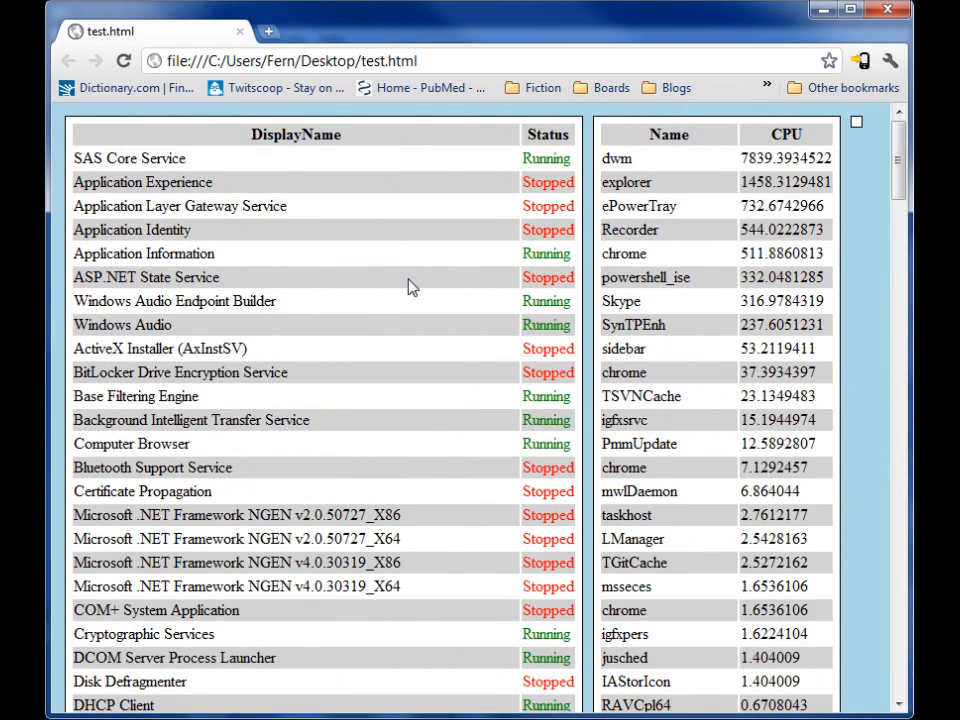
pyautogui.moveTo(338, 344)
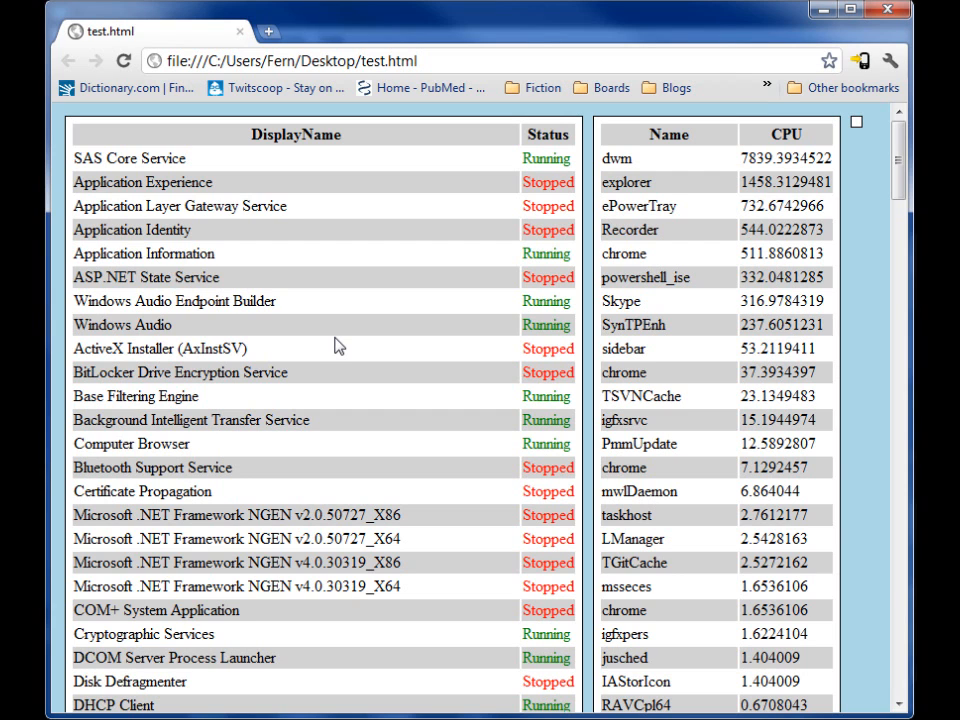
pyautogui.scroll(-3)
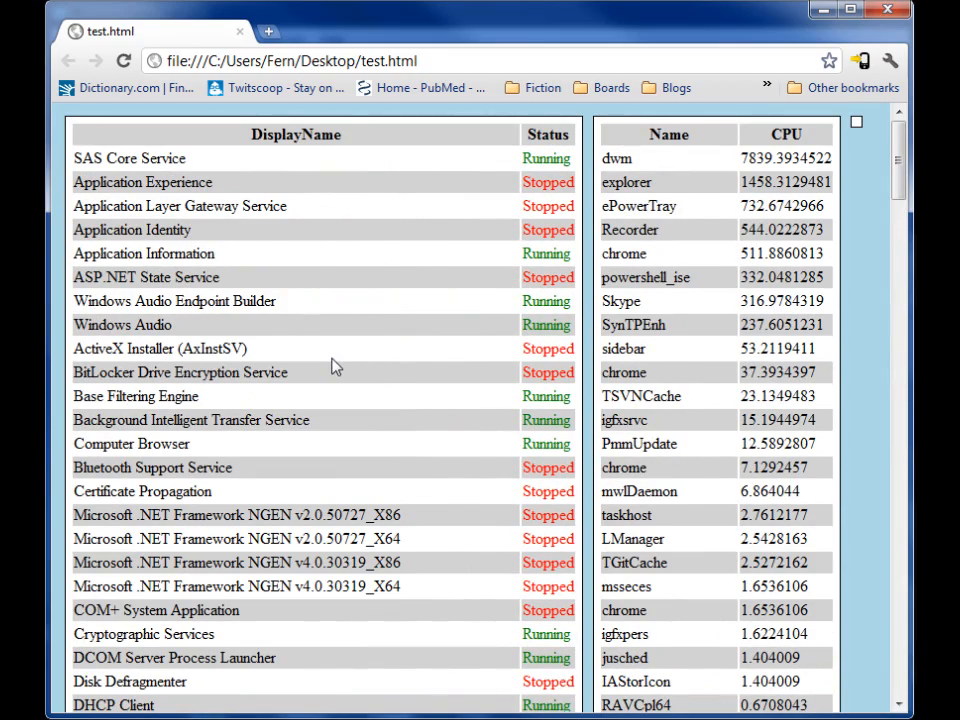
pyautogui.moveTo(104, 132)
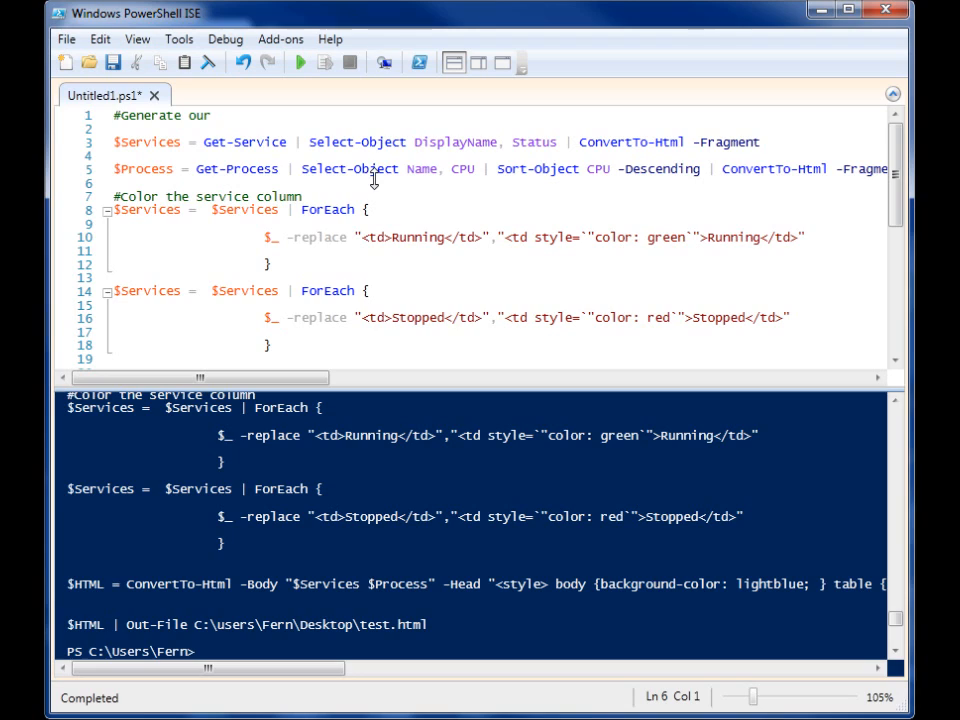
pyautogui.moveTo(374, 180)
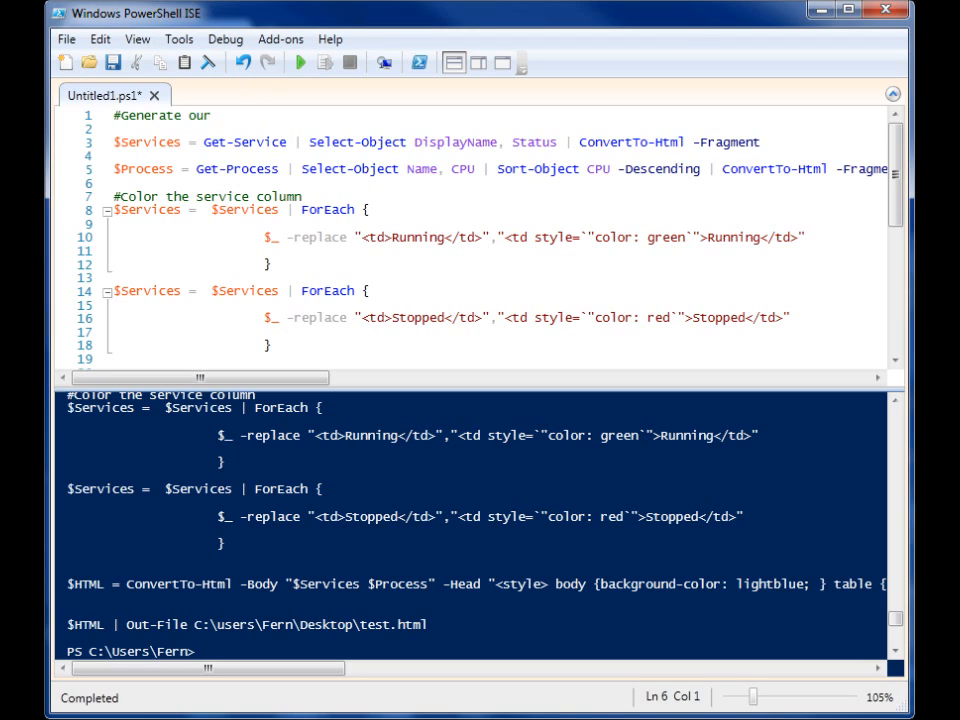